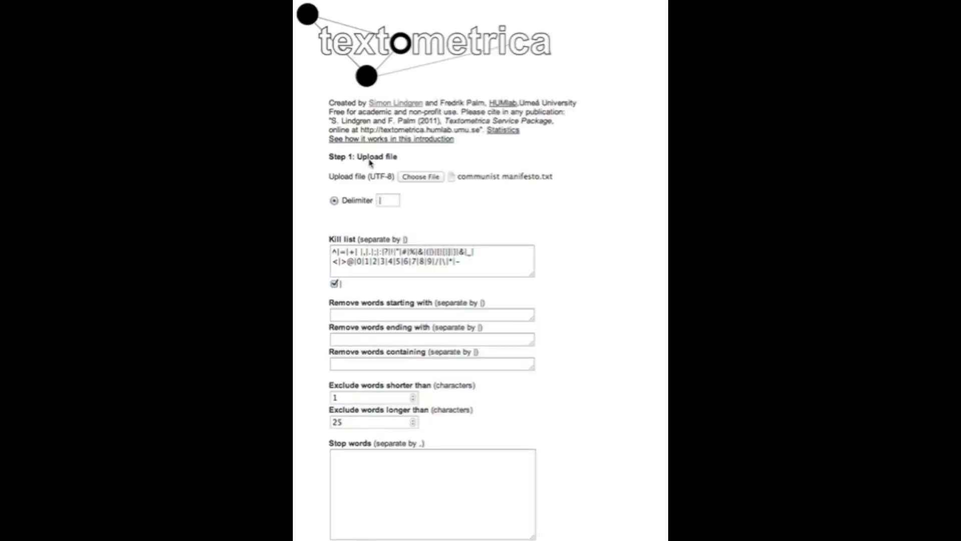
pyautogui.moveTo(379, 179)
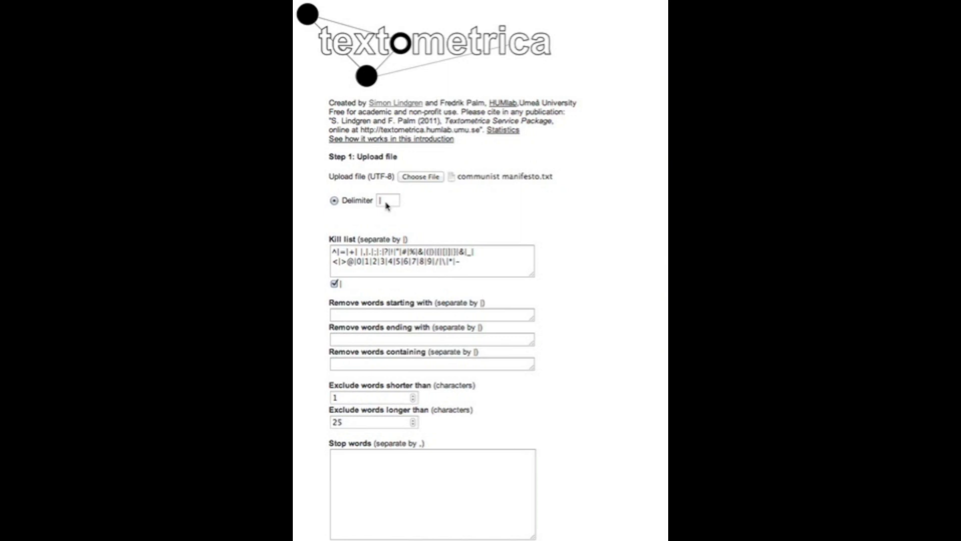
pyautogui.moveTo(385, 201)
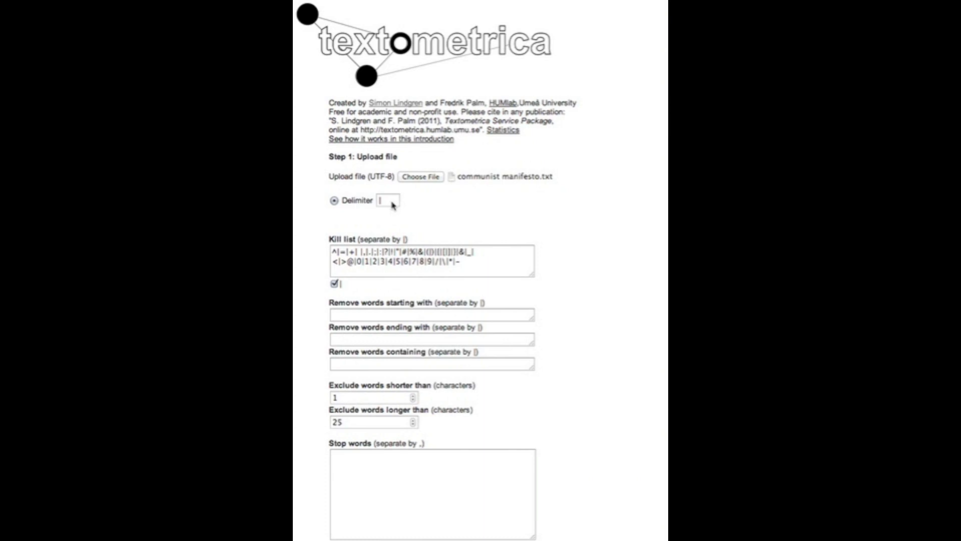
pyautogui.moveTo(484, 186)
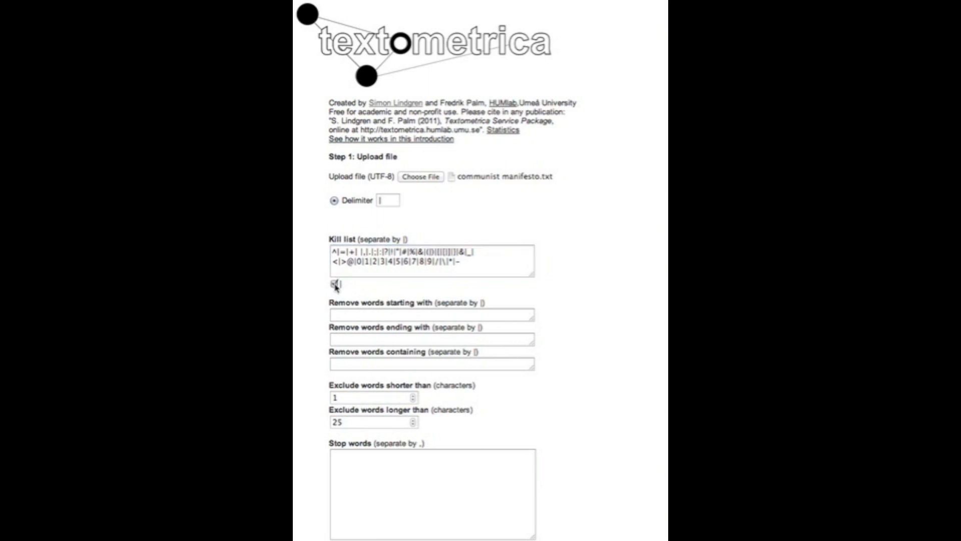
# Step: Select the Stop words field on the upload form for the English stop-word list
pyautogui.click(333, 284)
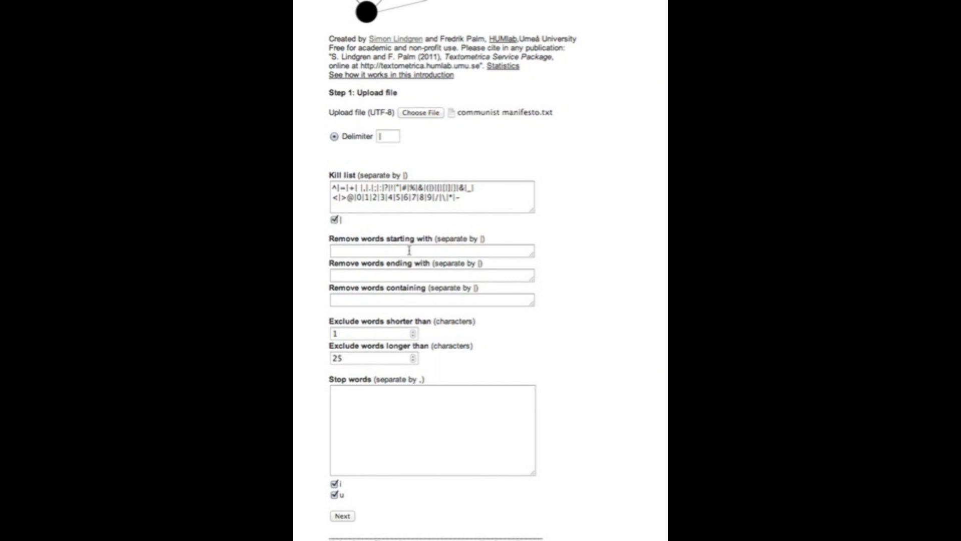
pyautogui.moveTo(481, 252)
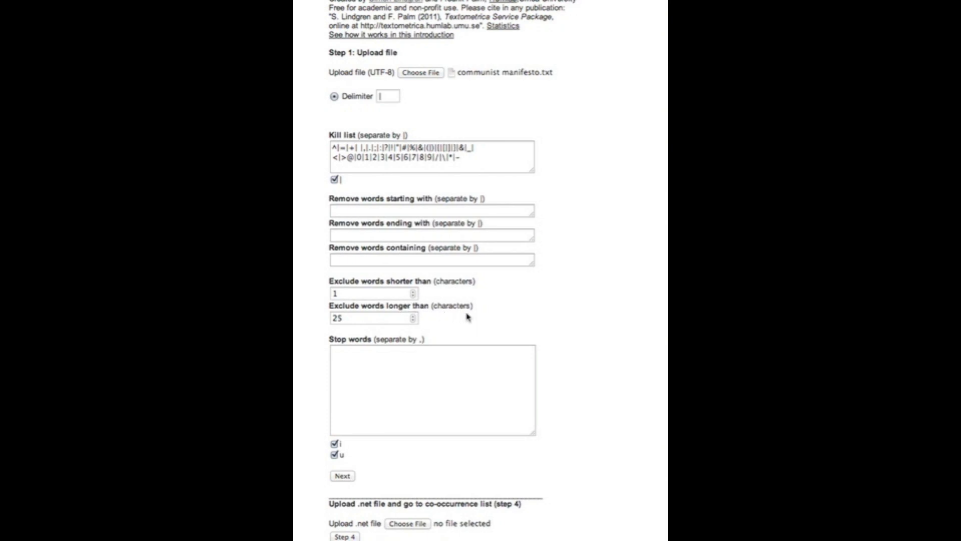
pyautogui.moveTo(482, 319)
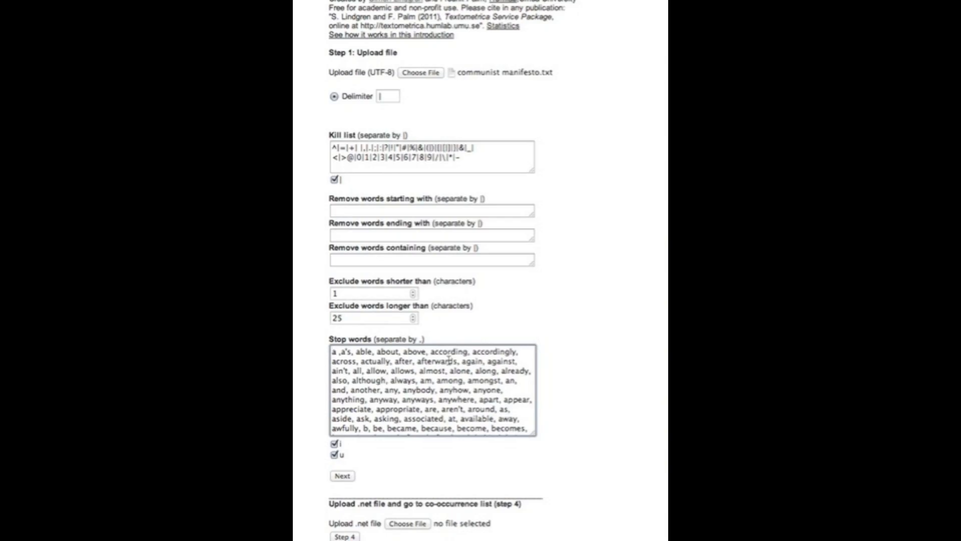
pyautogui.moveTo(466, 515)
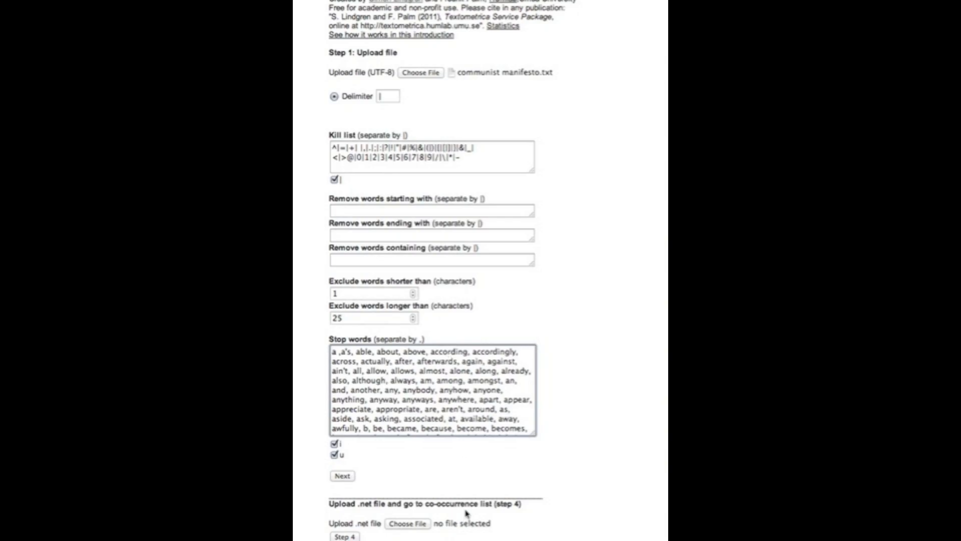
pyautogui.scroll(-3)
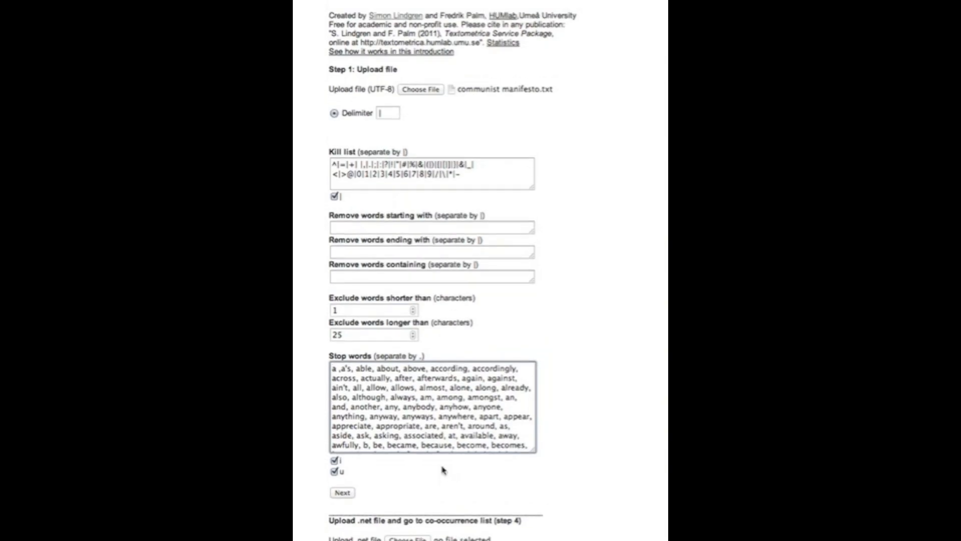
pyautogui.scroll(-3)
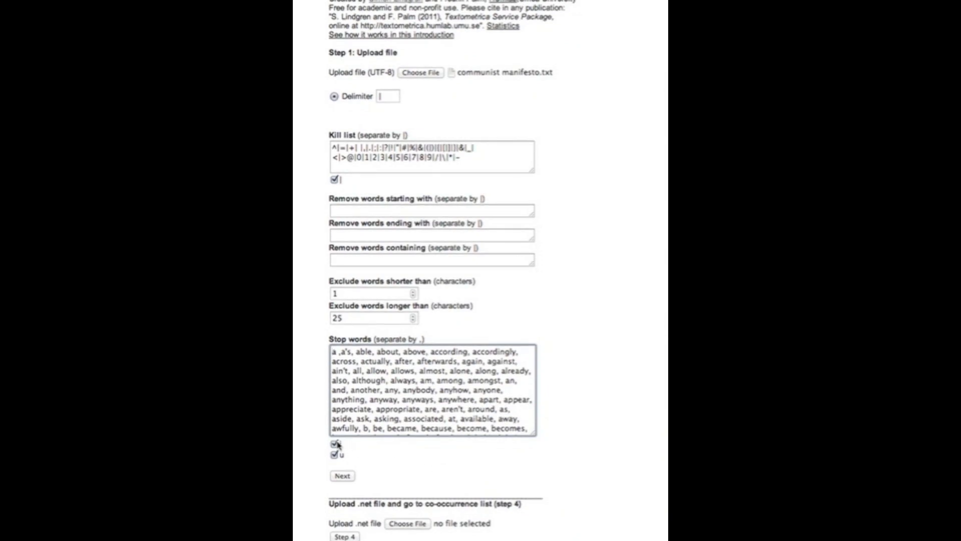
pyautogui.click(334, 445)
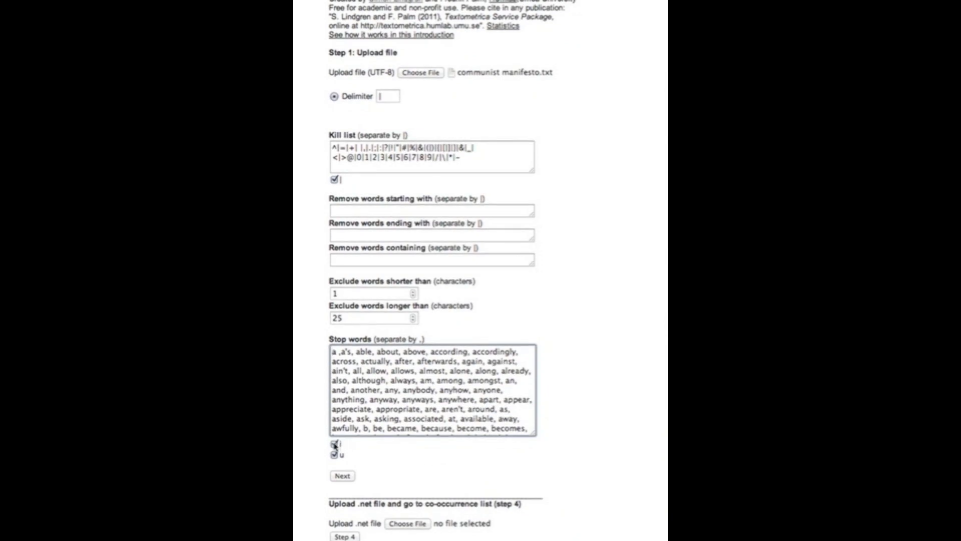
pyautogui.click(333, 444)
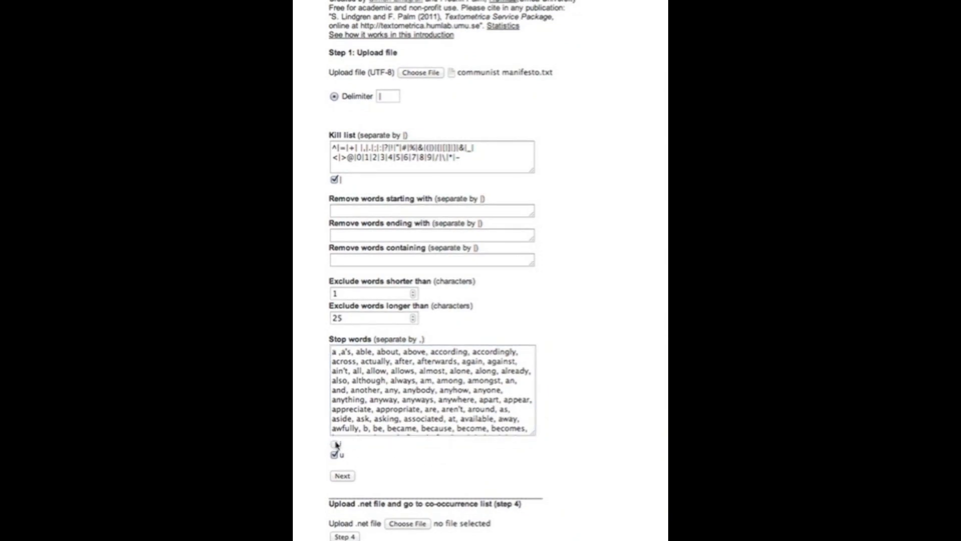
pyautogui.click(335, 443)
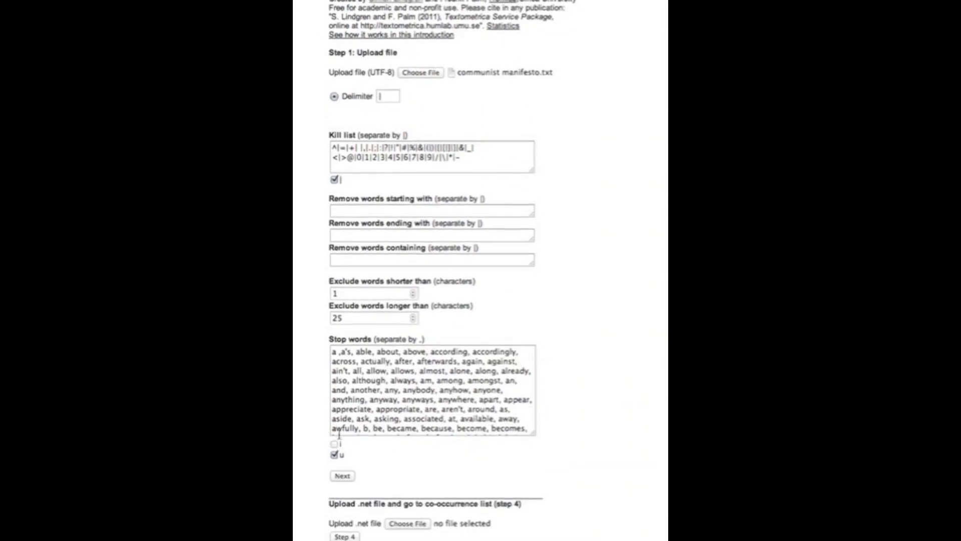
pyautogui.click(334, 443)
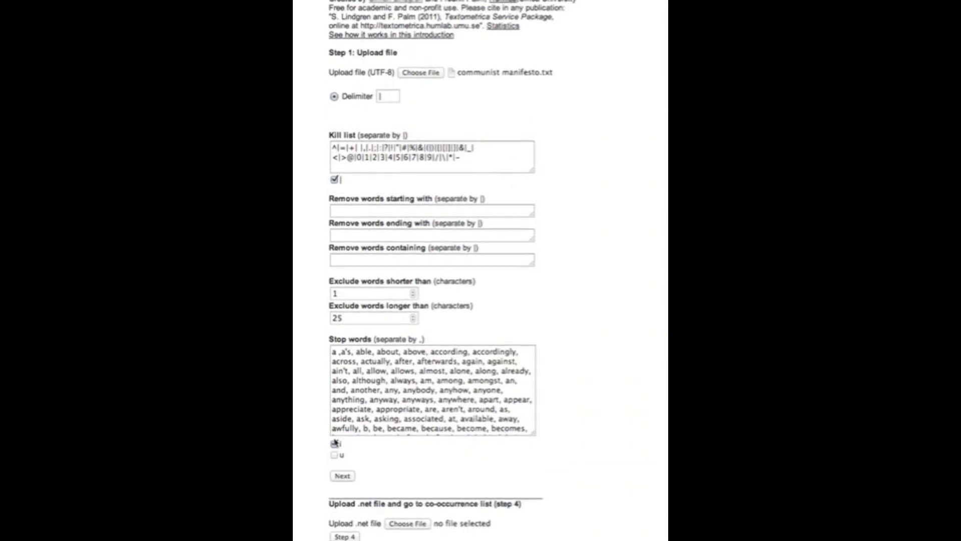
pyautogui.click(334, 455)
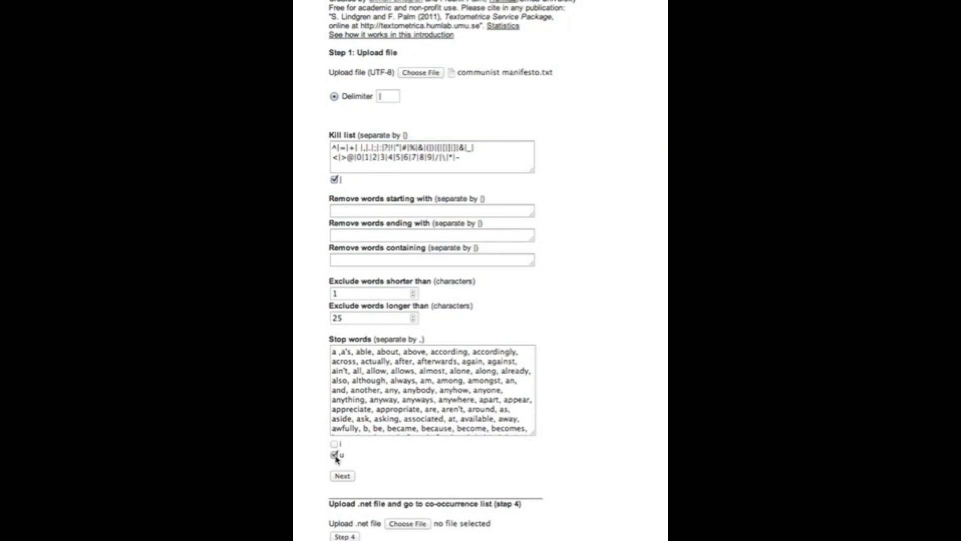
pyautogui.click(333, 443)
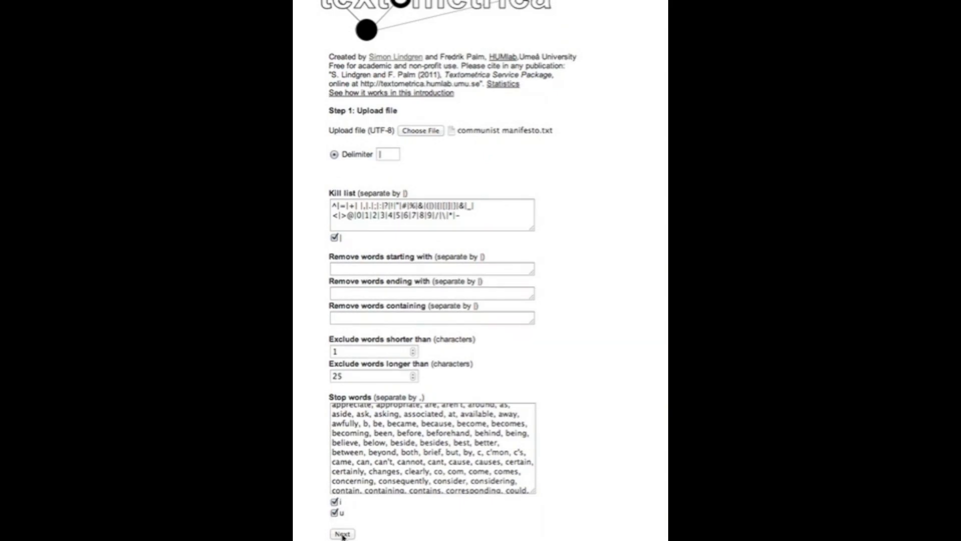
# Step: Upload communist manifesto.txt as 280 textblocks and reach the 115-word Step 2 list
pyautogui.click(342, 533)
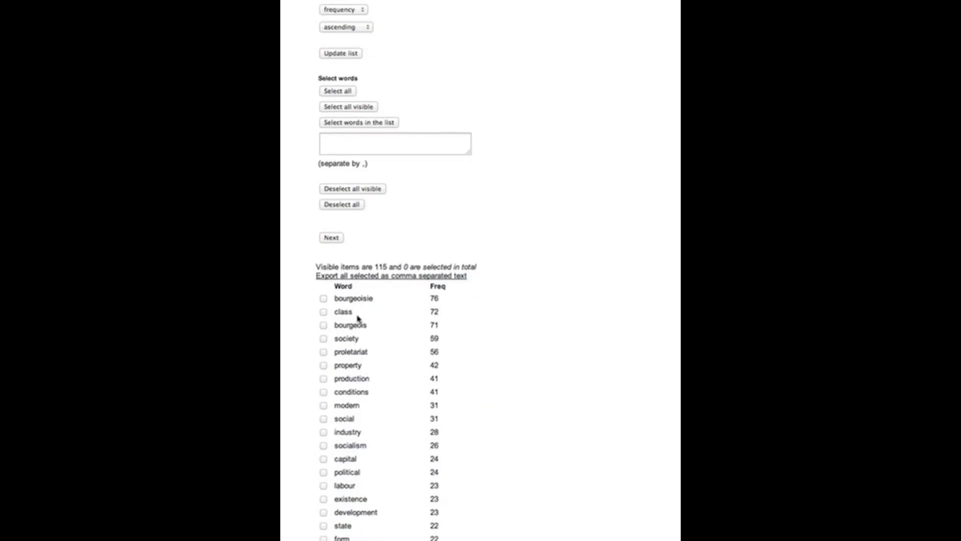
pyautogui.moveTo(536, 346)
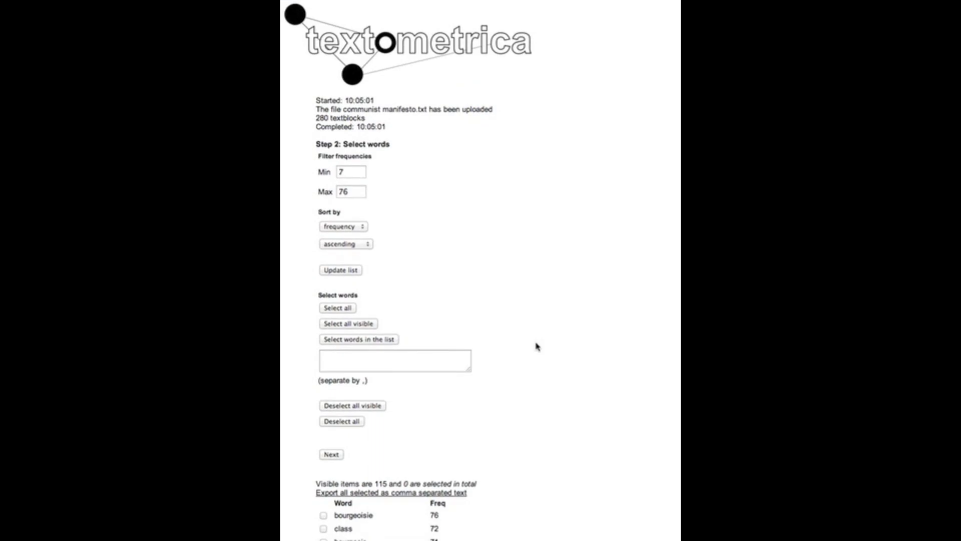
pyautogui.moveTo(348, 174)
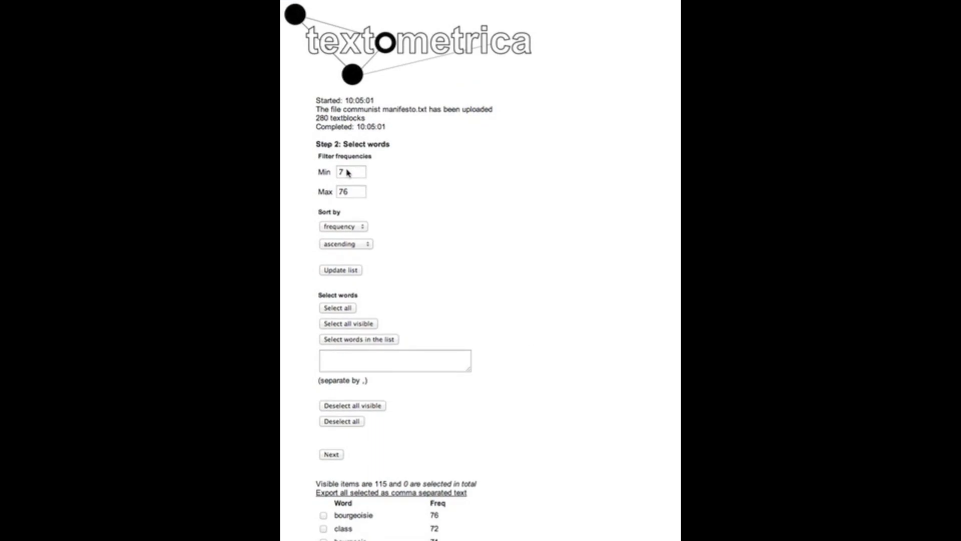
# Step: Filter word frequencies to 50–300, leaving proletariat, society, bourgeois, class and bourgeoisie
pyautogui.click(350, 172)
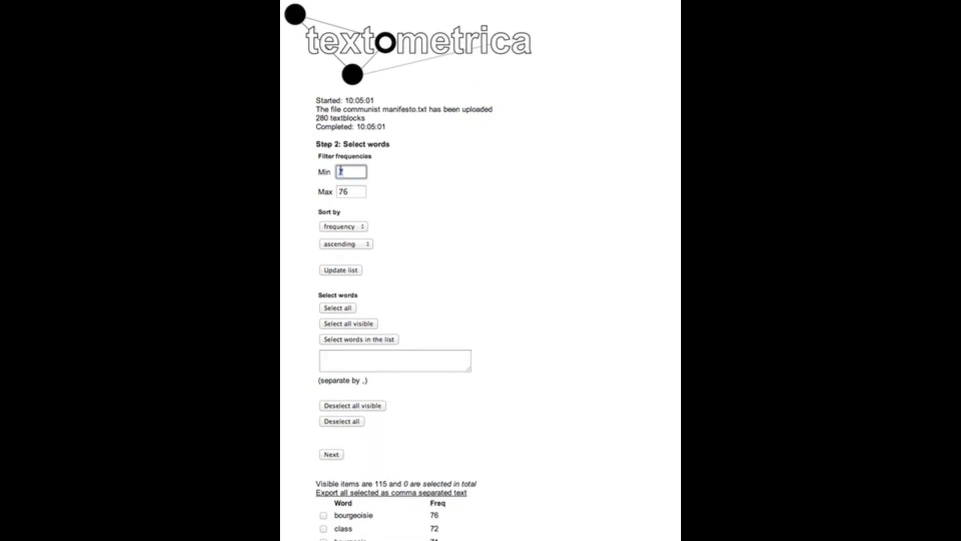
pyautogui.click(350, 171)
pyautogui.write('1')
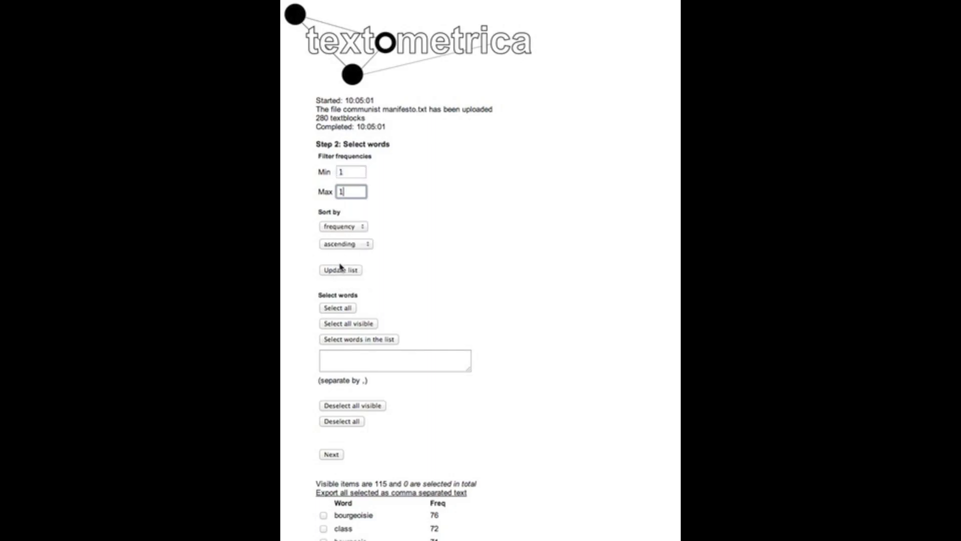
pyautogui.click(340, 270)
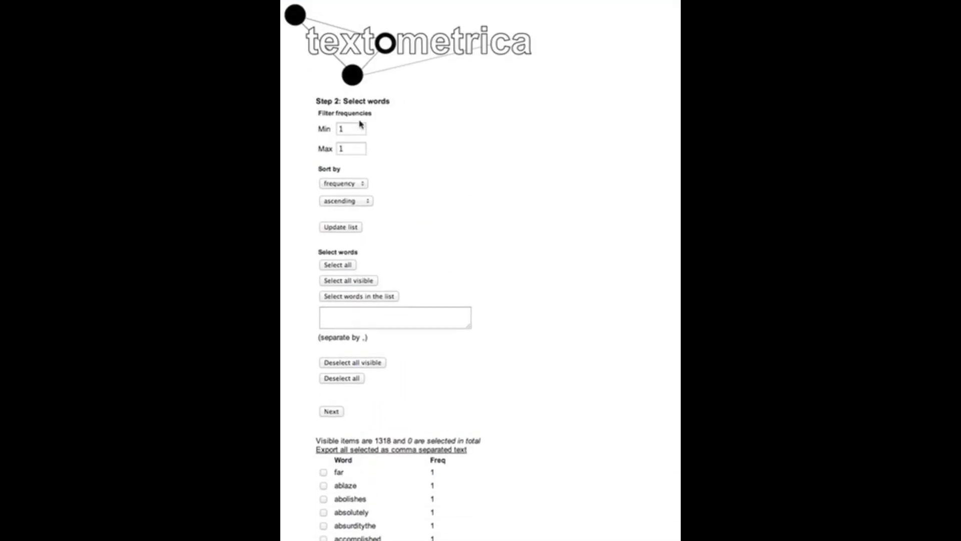
pyautogui.click(349, 148)
pyautogui.write('300')
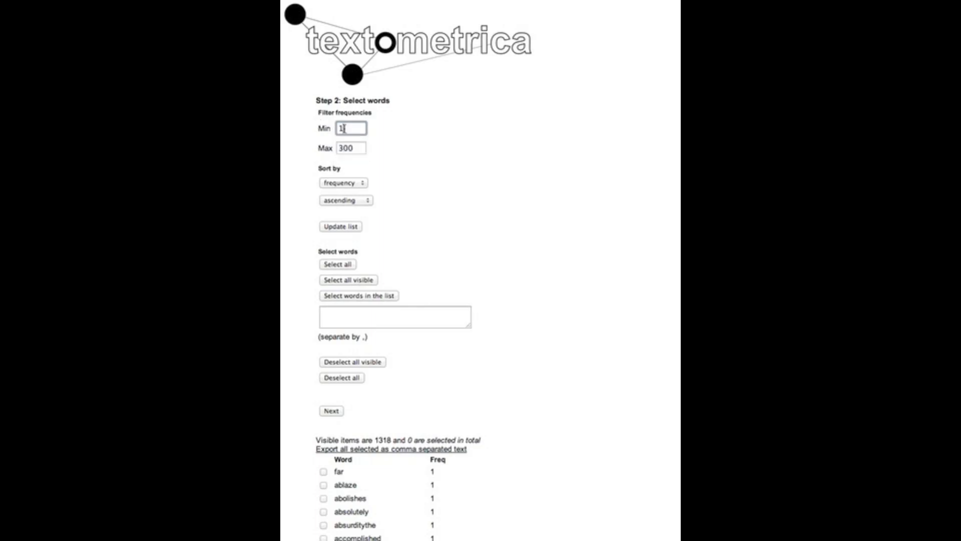
pyautogui.press('Backspace')
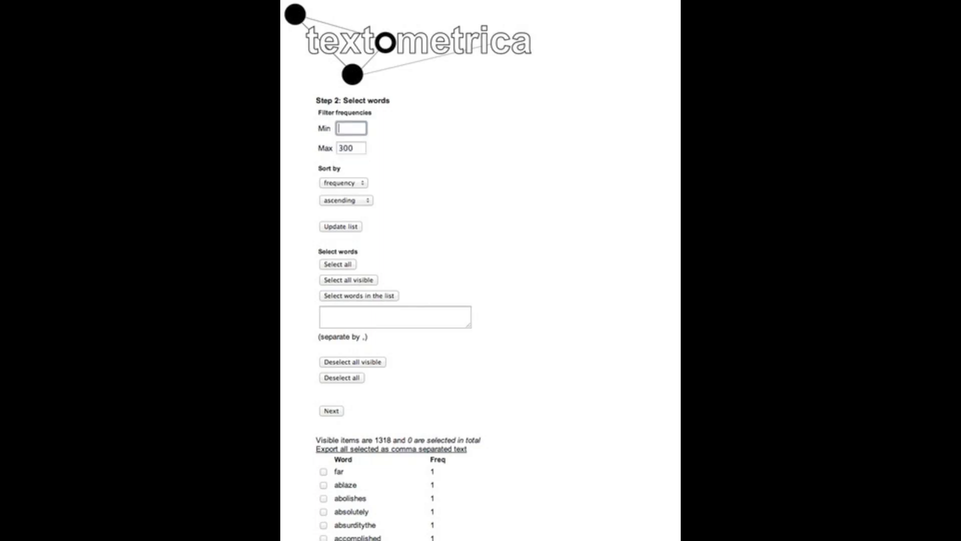
pyautogui.write('80')
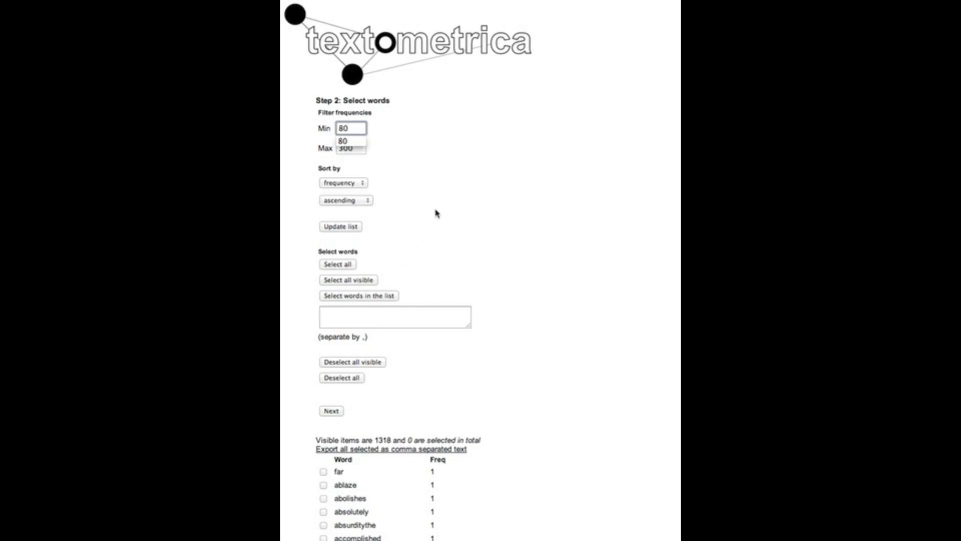
pyautogui.click(339, 226)
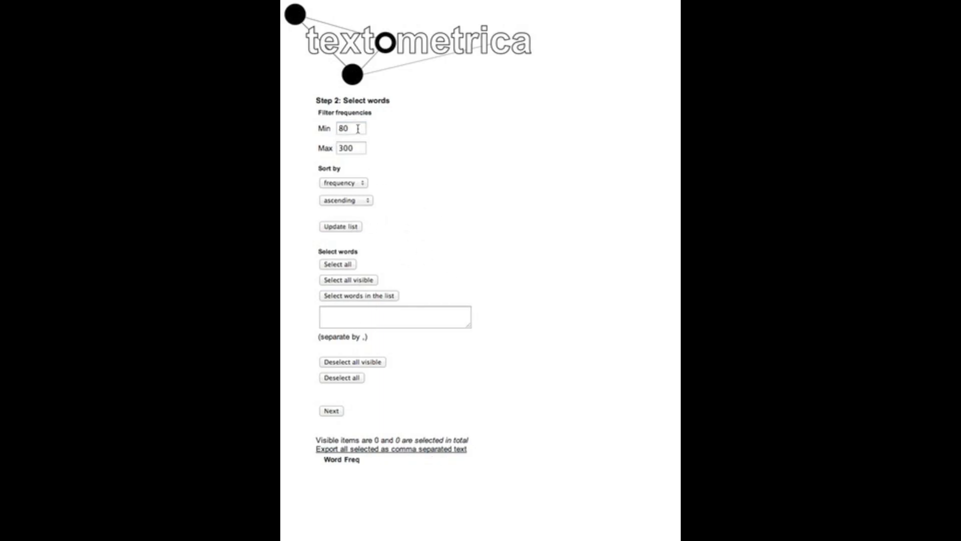
pyautogui.write('50')
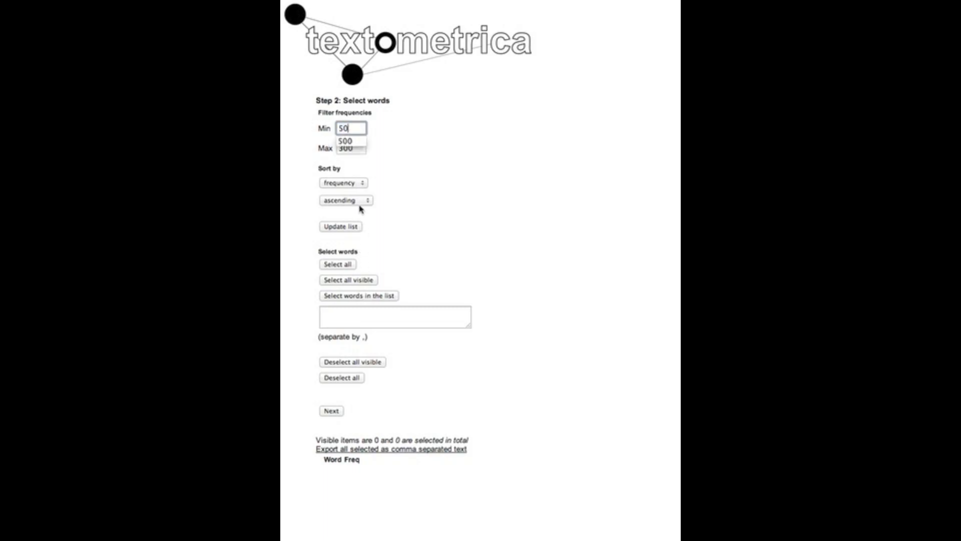
pyautogui.click(339, 226)
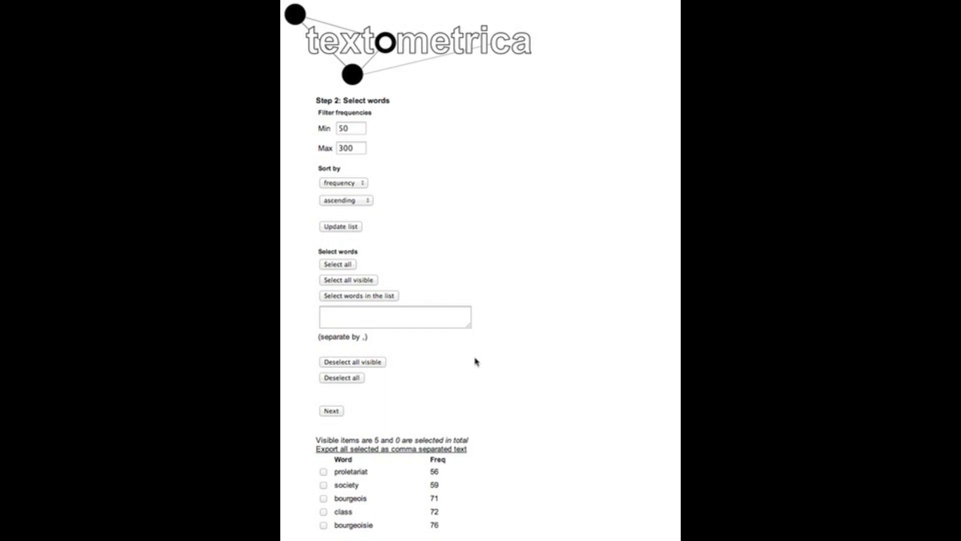
pyautogui.moveTo(523, 361)
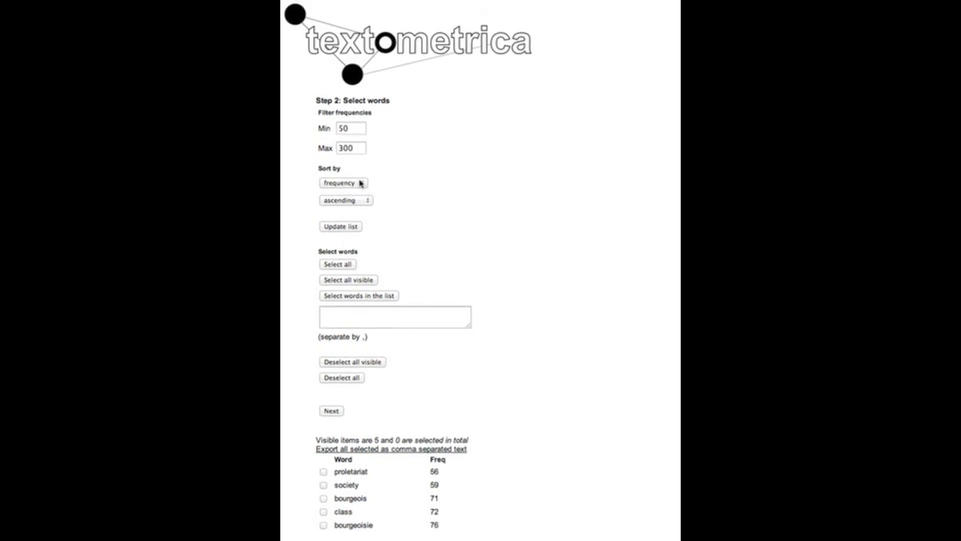
pyautogui.click(341, 183)
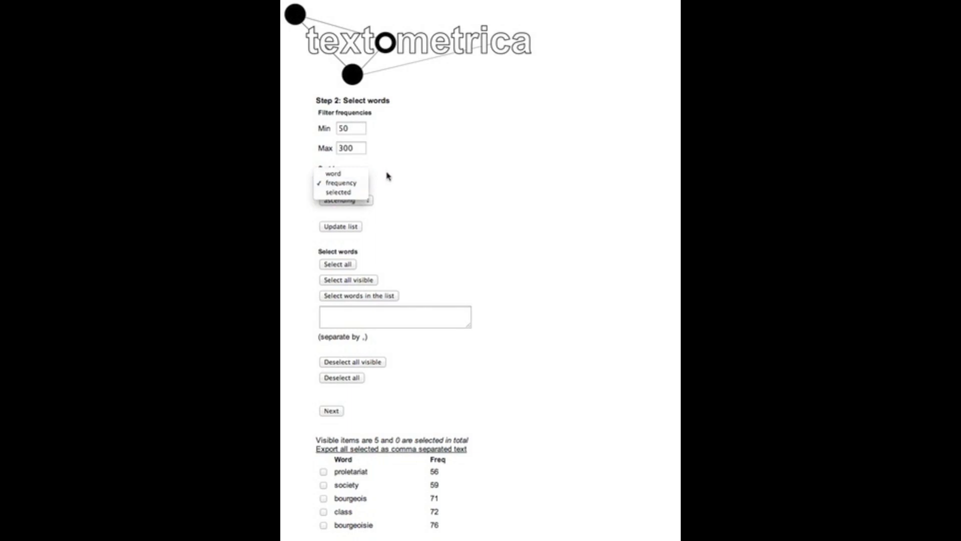
pyautogui.click(341, 183)
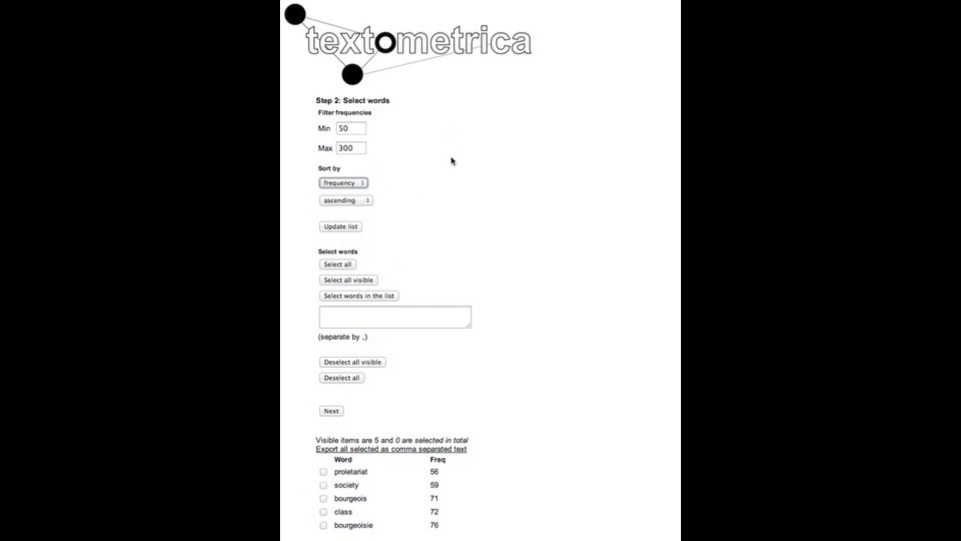
pyautogui.moveTo(420, 261)
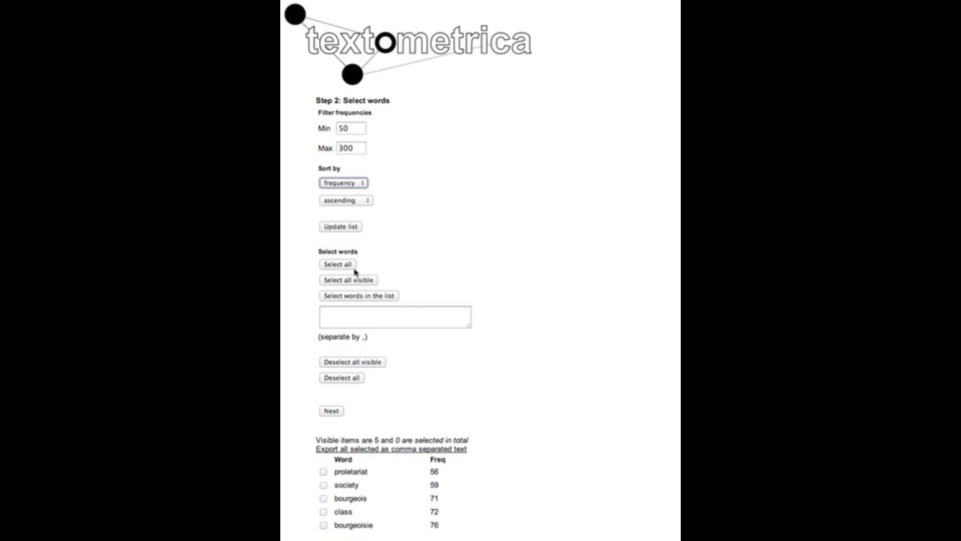
pyautogui.moveTo(369, 286)
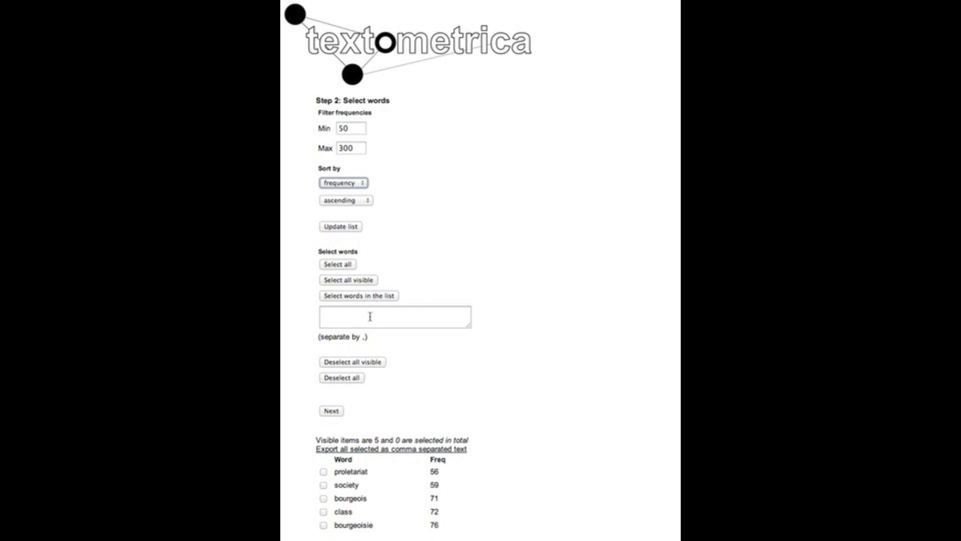
# Step: Tick class, society and proletariat by entering them in the word box
pyautogui.write('class, society, proletariat')
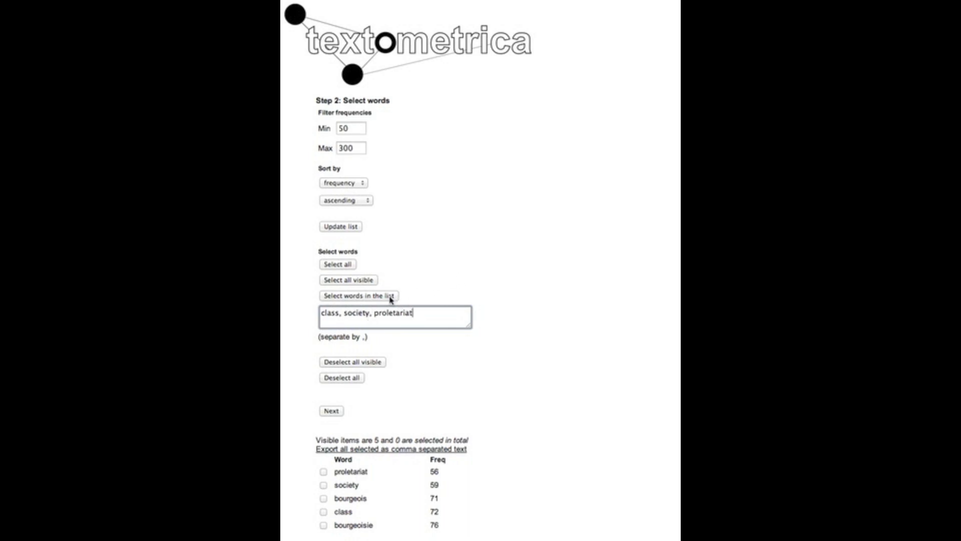
pyautogui.click(358, 295)
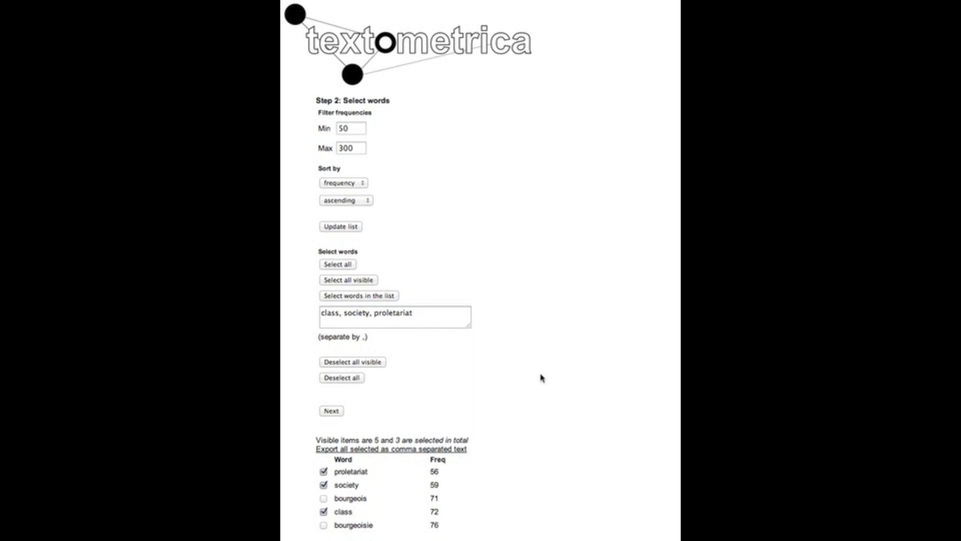
pyautogui.moveTo(361, 403)
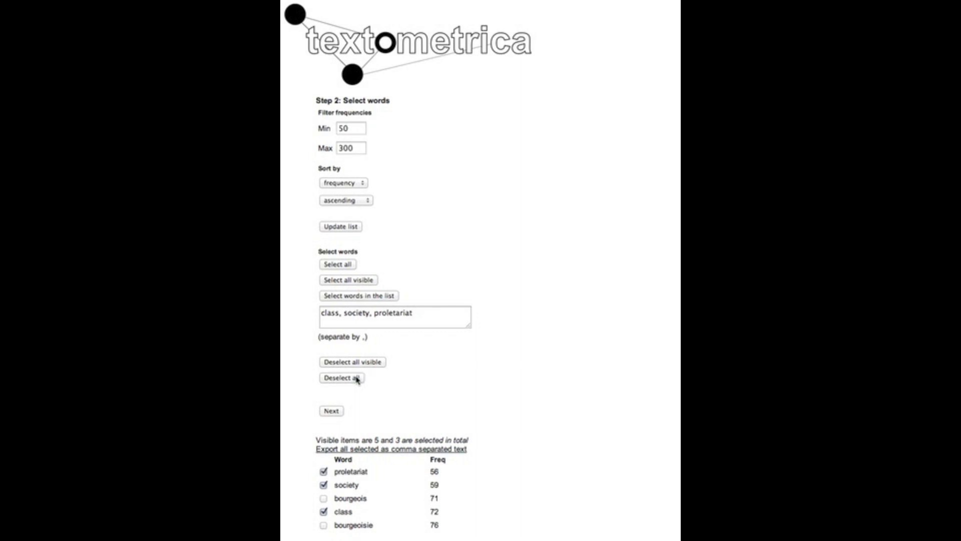
# Step: Deselect all words and update the list with a minimum frequency of 20
pyautogui.click(342, 377)
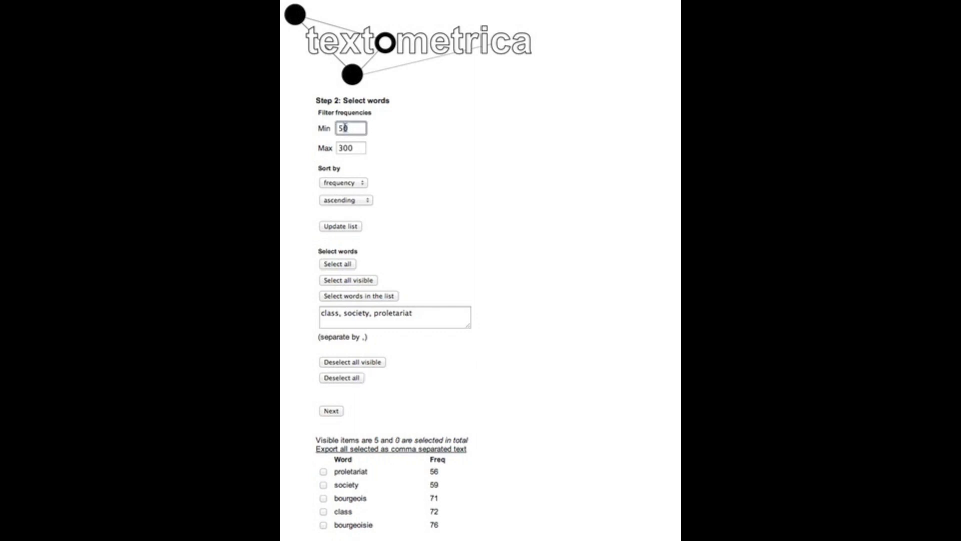
pyautogui.write('20')
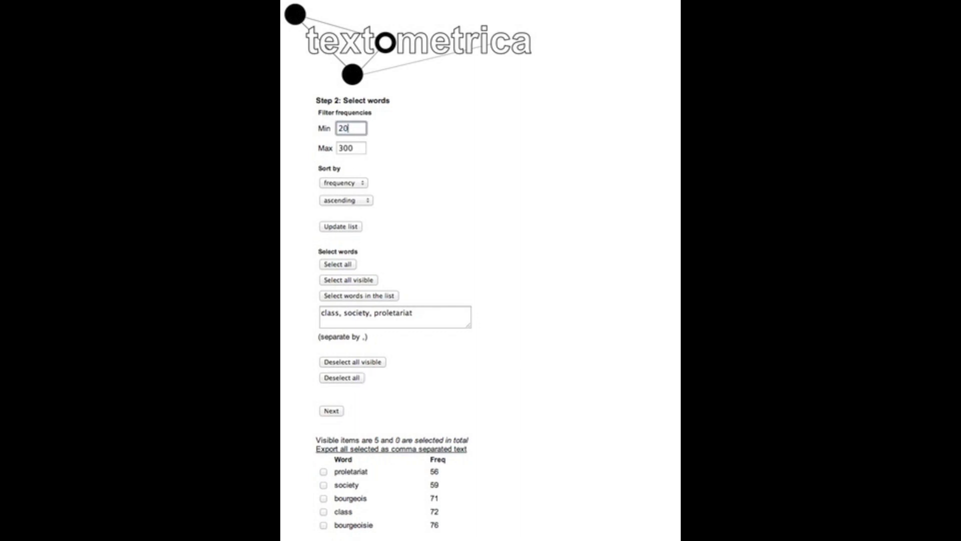
pyautogui.click(339, 226)
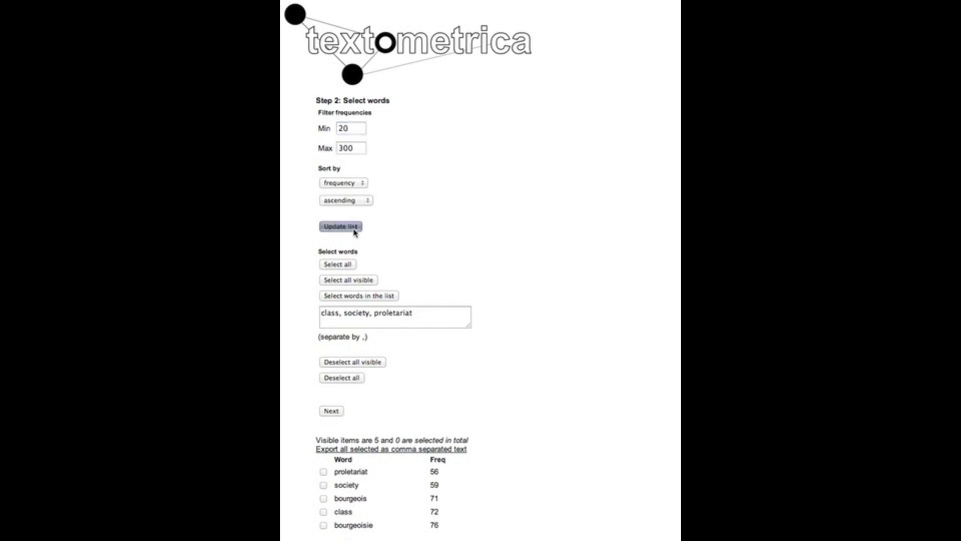
pyautogui.click(340, 226)
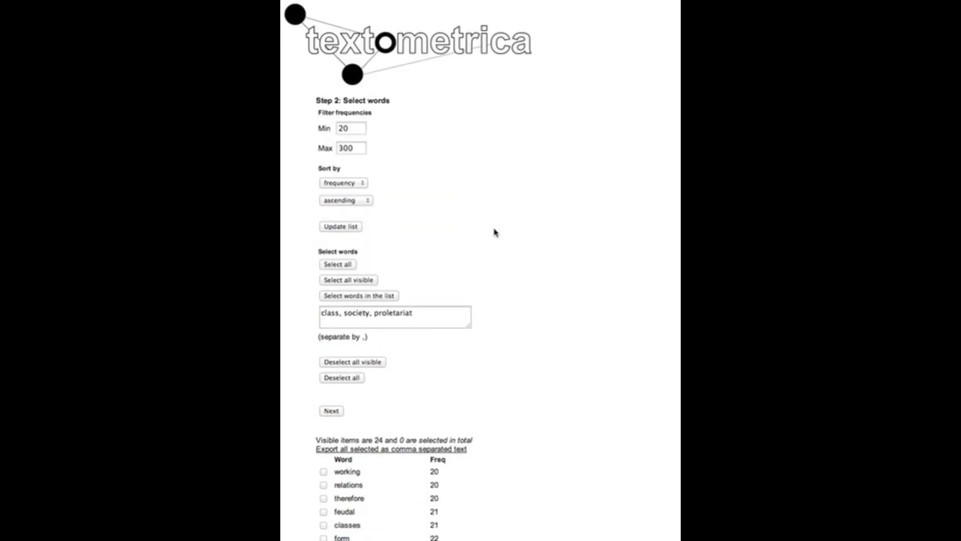
# Step: Select all 24 words and sort the list by descending frequency
pyautogui.scroll(-3)
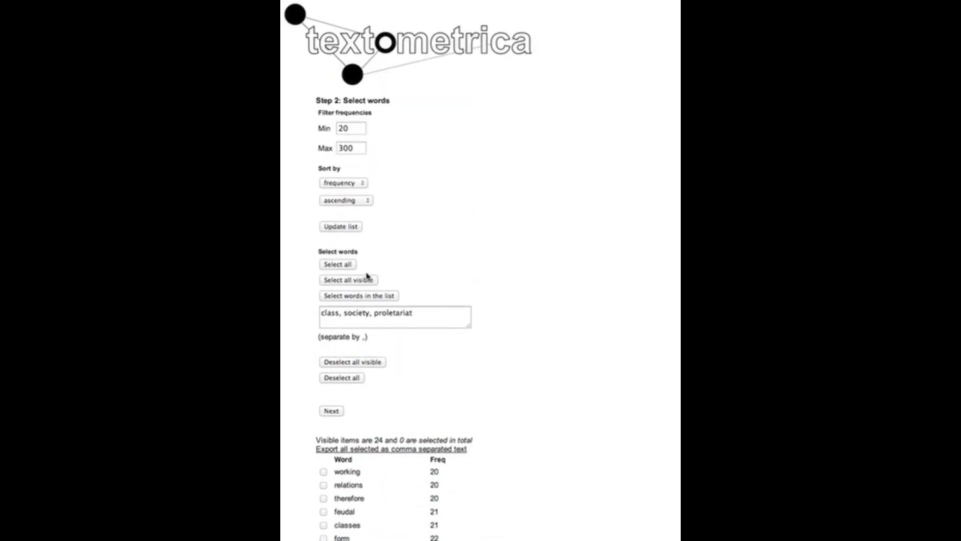
pyautogui.click(348, 279)
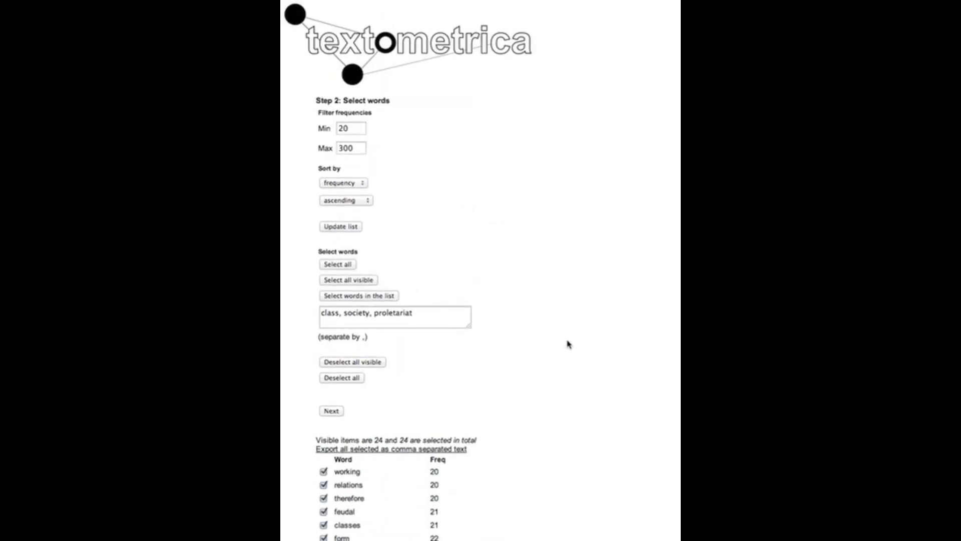
pyautogui.scroll(-3)
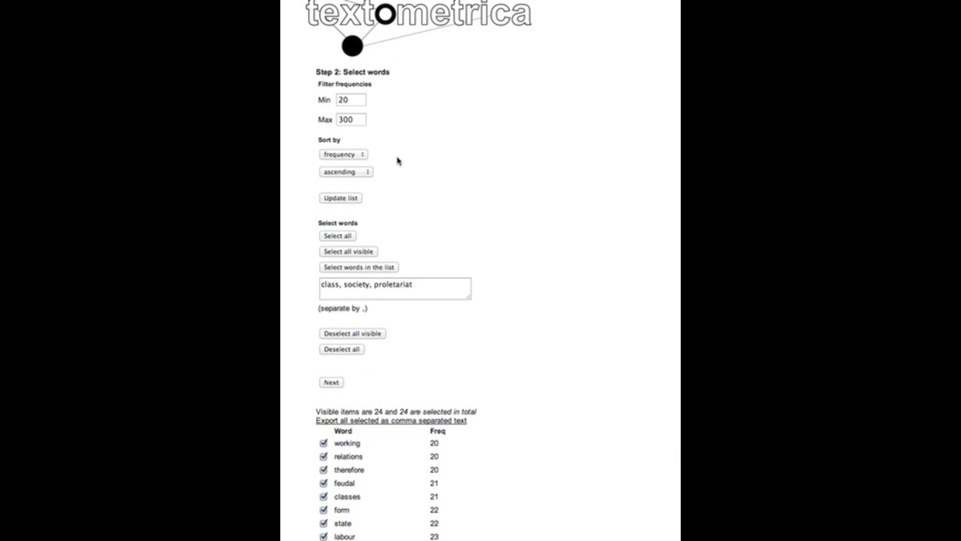
pyautogui.click(346, 172)
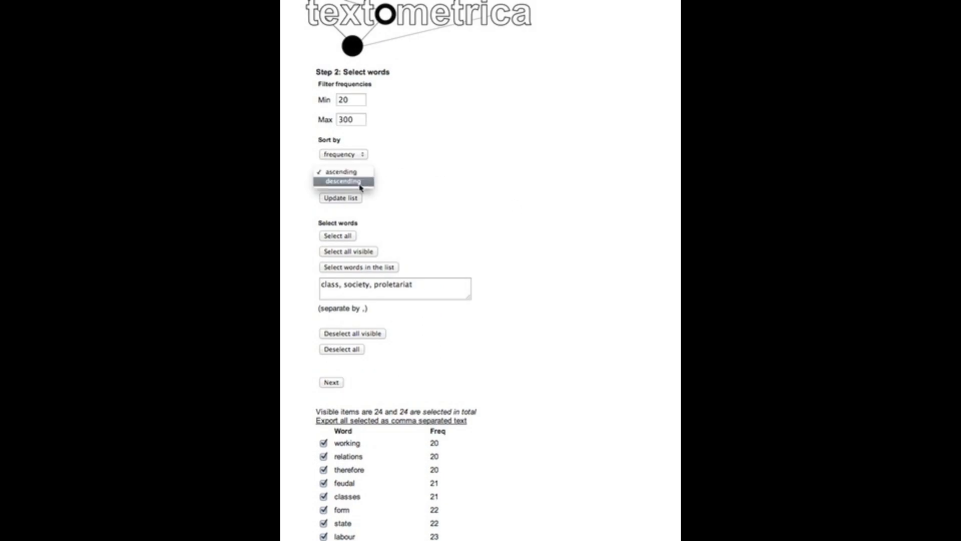
pyautogui.click(343, 181)
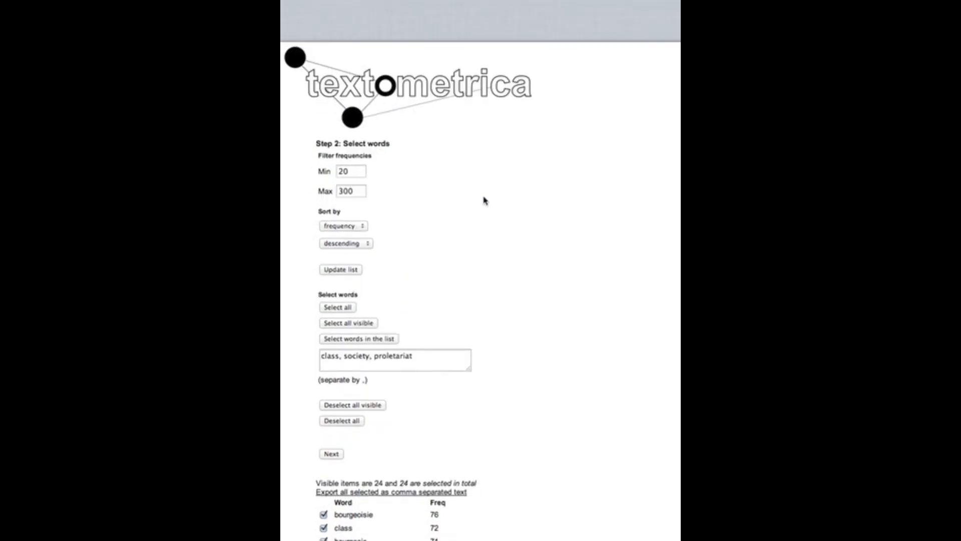
# Step: Drag the corner of the class, society, proletariat box to enlarge it
pyautogui.scroll(-3)
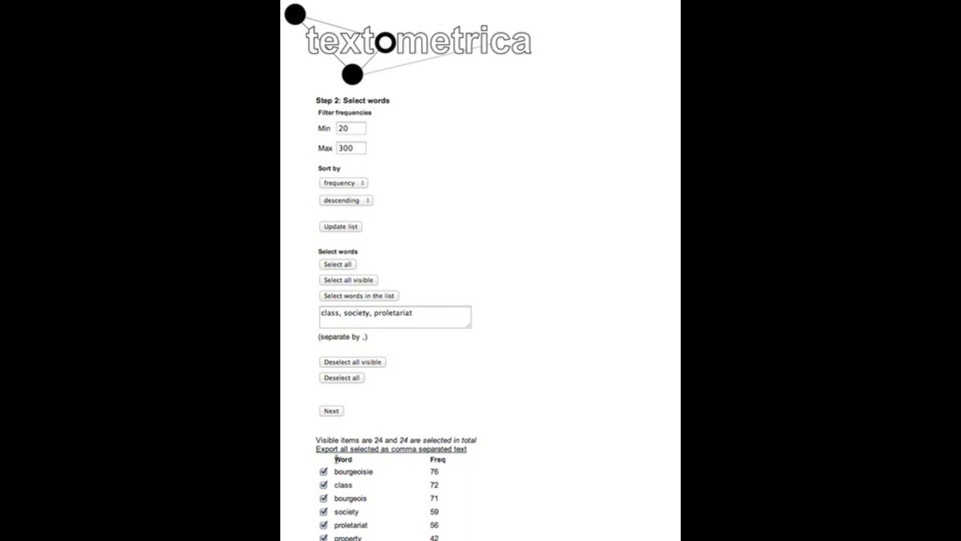
pyautogui.scroll(-3)
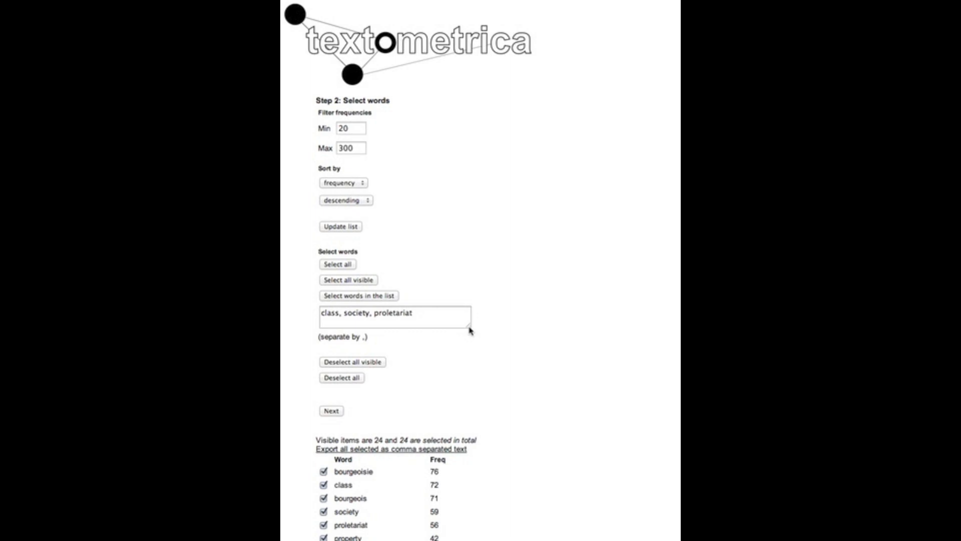
pyautogui.moveTo(469, 326); pyautogui.dragTo(481, 379)
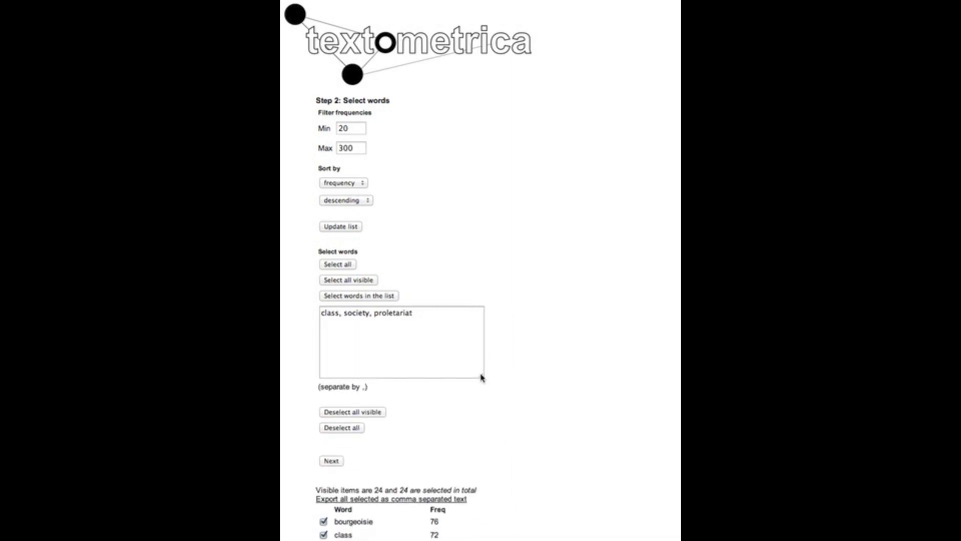
pyautogui.moveTo(483, 379); pyautogui.dragTo(526, 389)
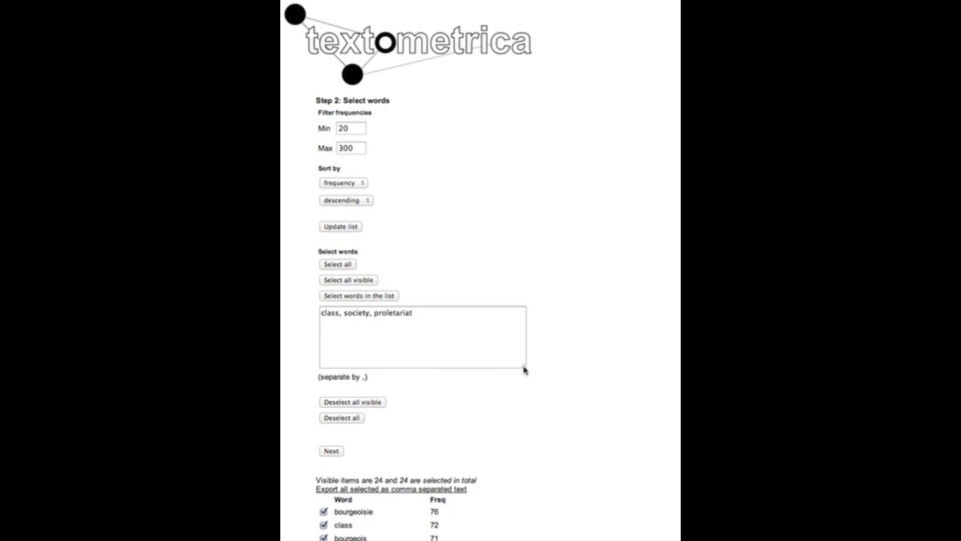
pyautogui.moveTo(513, 386)
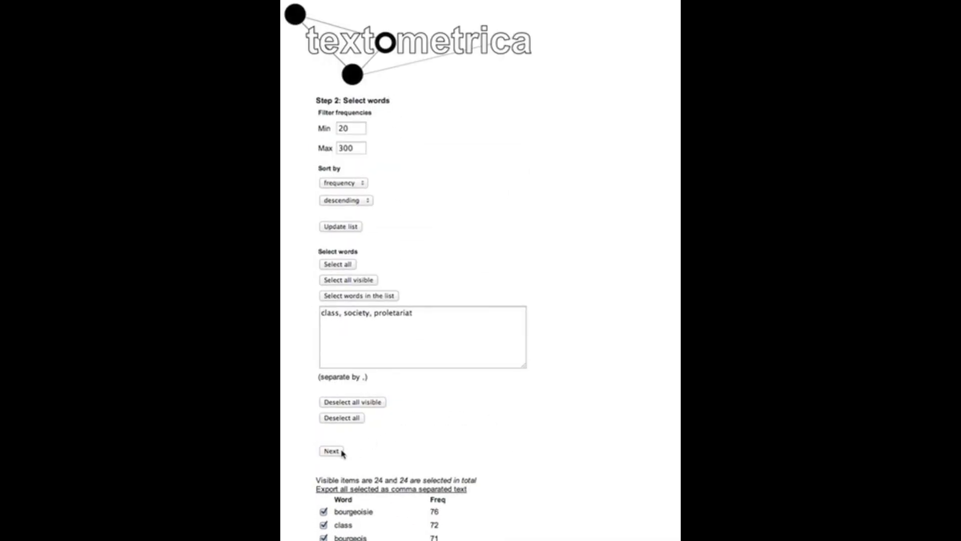
# Step: Advance to Step 3, Define concepts, listing the 24 selected words alphabetically
pyautogui.click(331, 451)
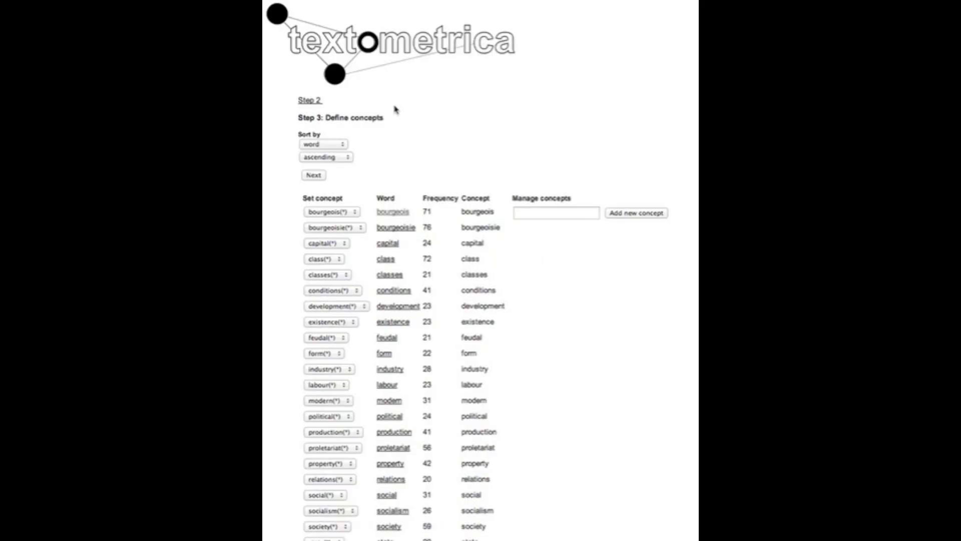
pyautogui.moveTo(371, 136)
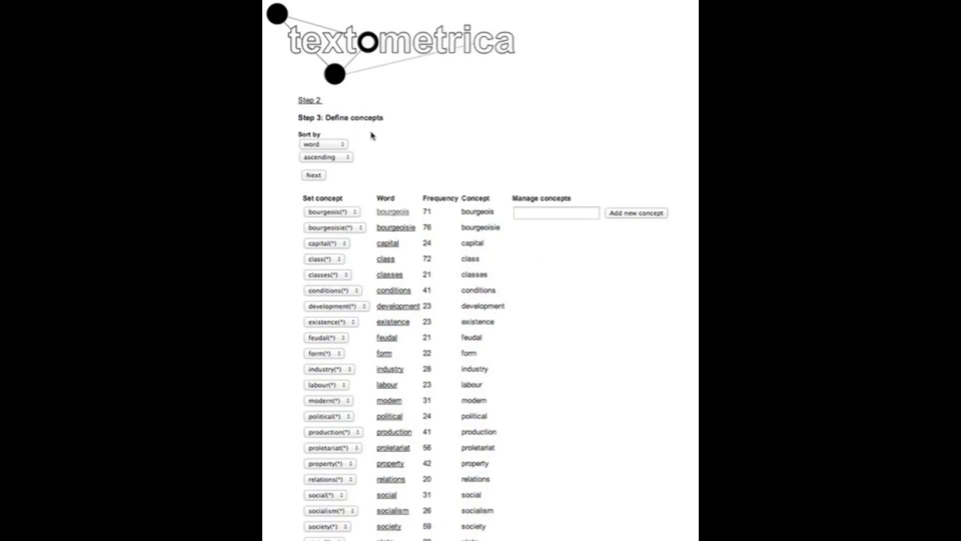
pyautogui.moveTo(382, 142)
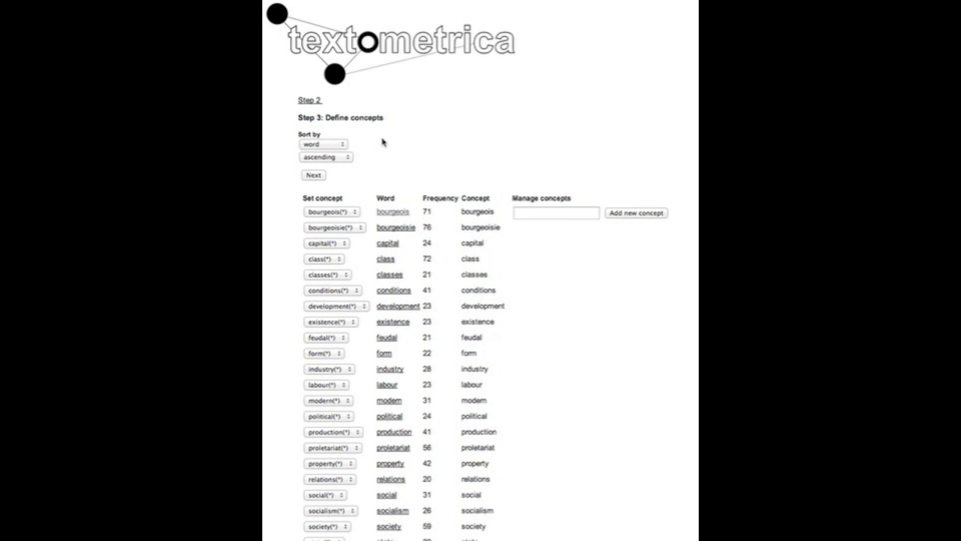
pyautogui.moveTo(368, 120)
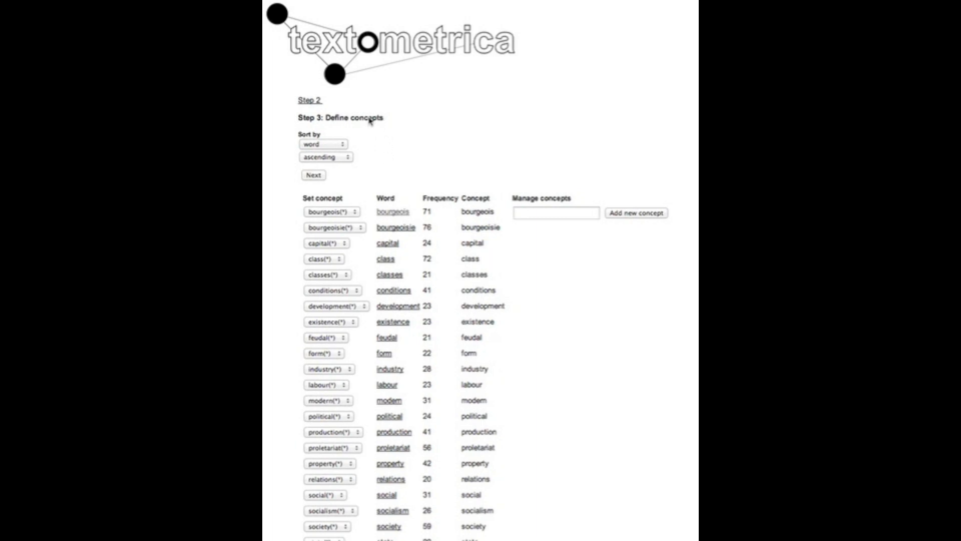
pyautogui.doubleClick(366, 117)
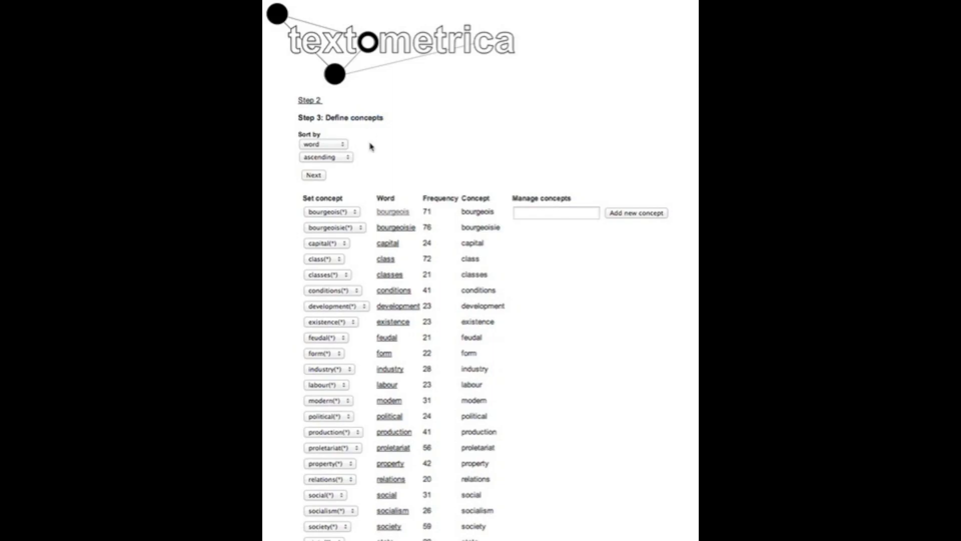
pyautogui.moveTo(380, 172)
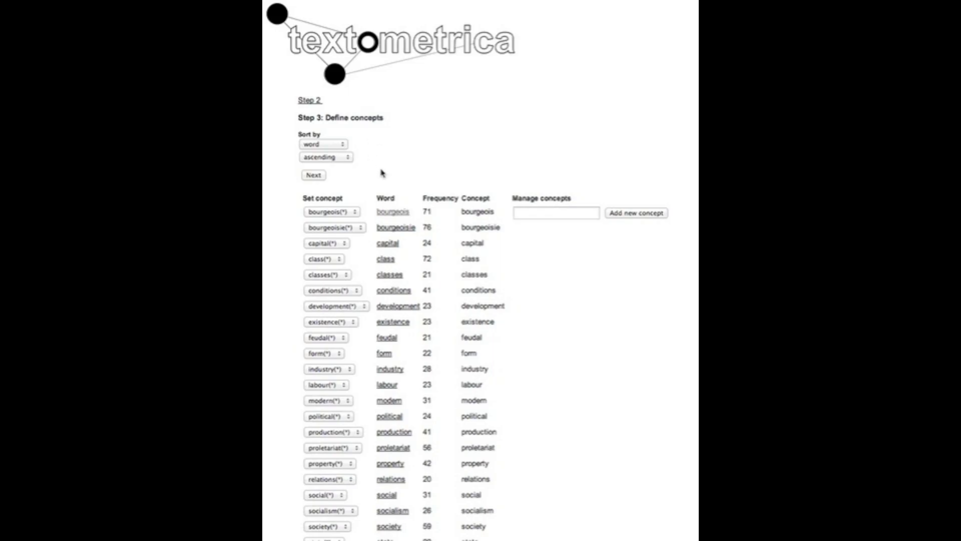
pyautogui.moveTo(402, 222)
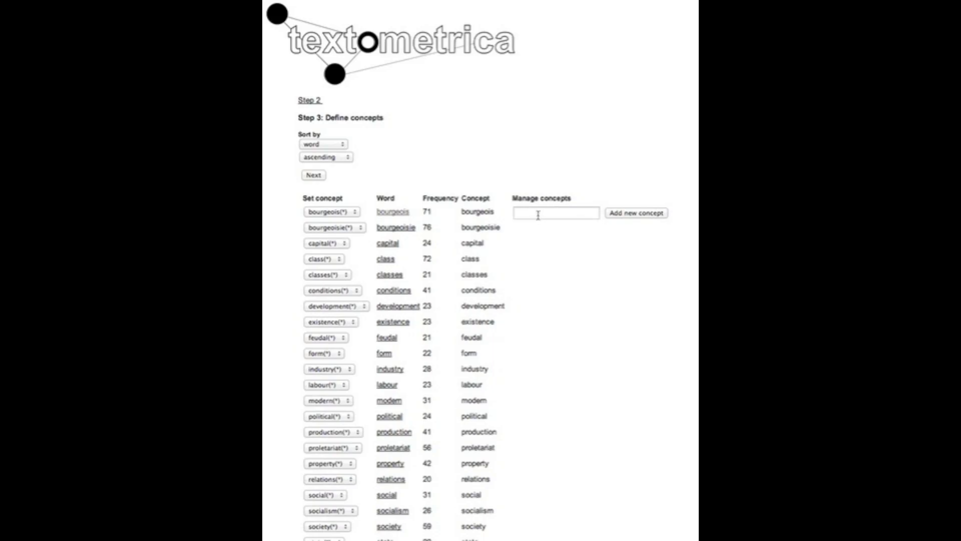
# Step: Add a bourgeois concept and assign both bourgeois and bourgeoisie to it
pyautogui.click(555, 213)
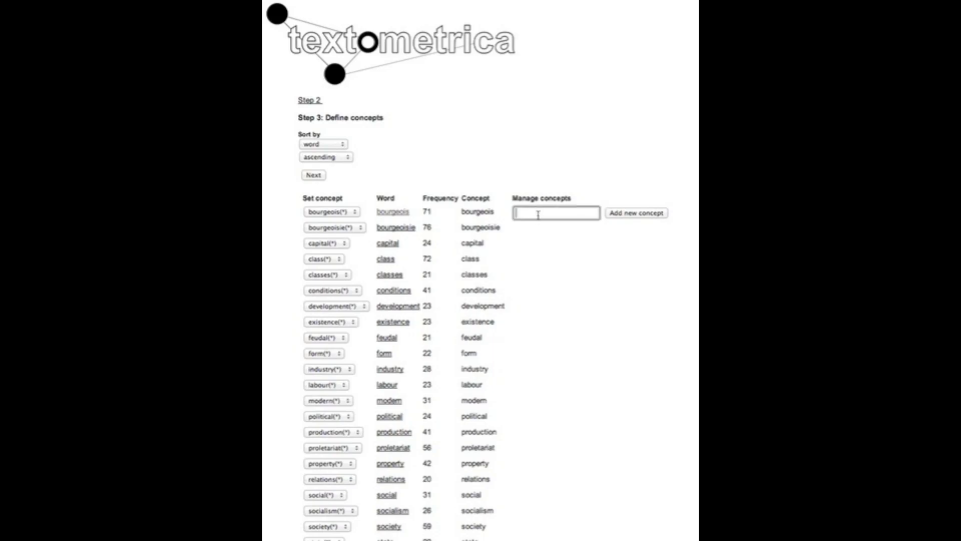
pyautogui.write('b')
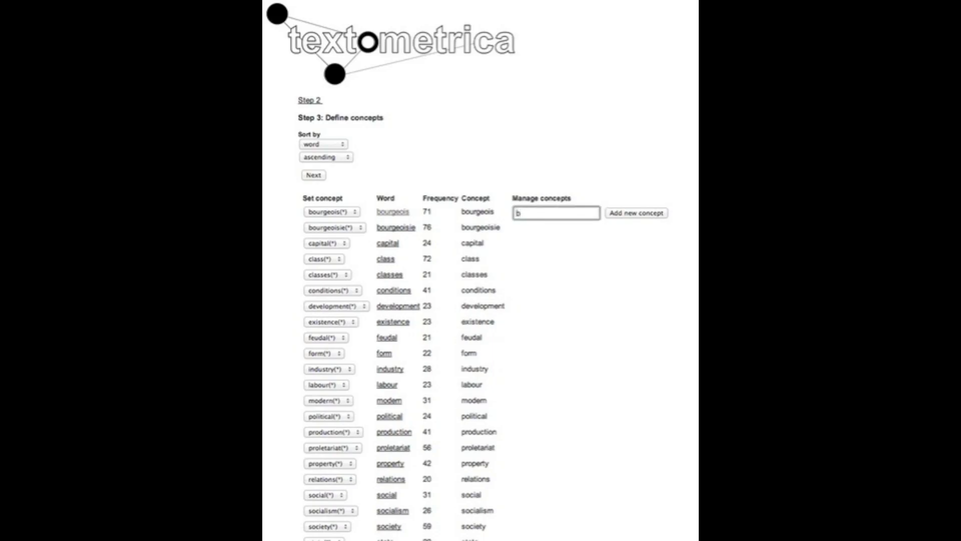
pyautogui.write('ourgeois')
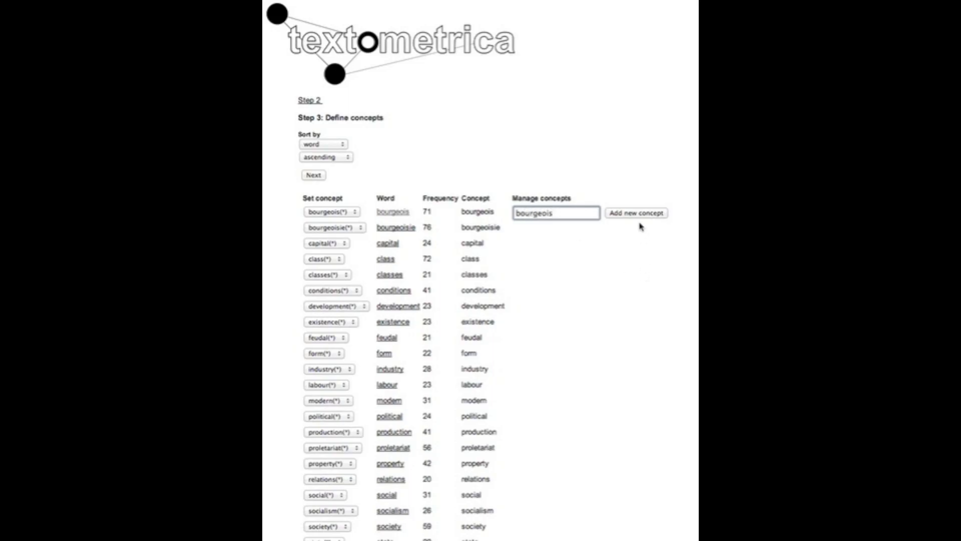
pyautogui.click(636, 213)
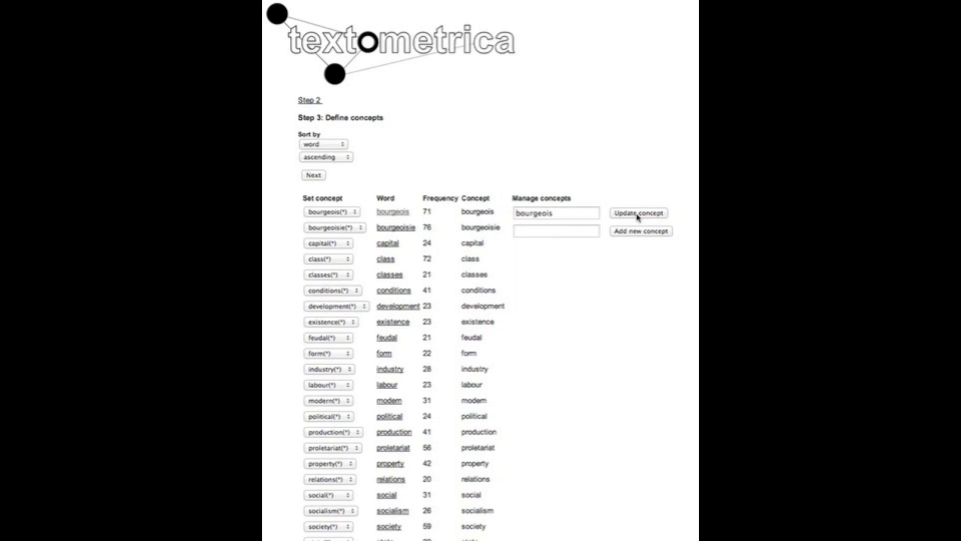
pyautogui.click(331, 211)
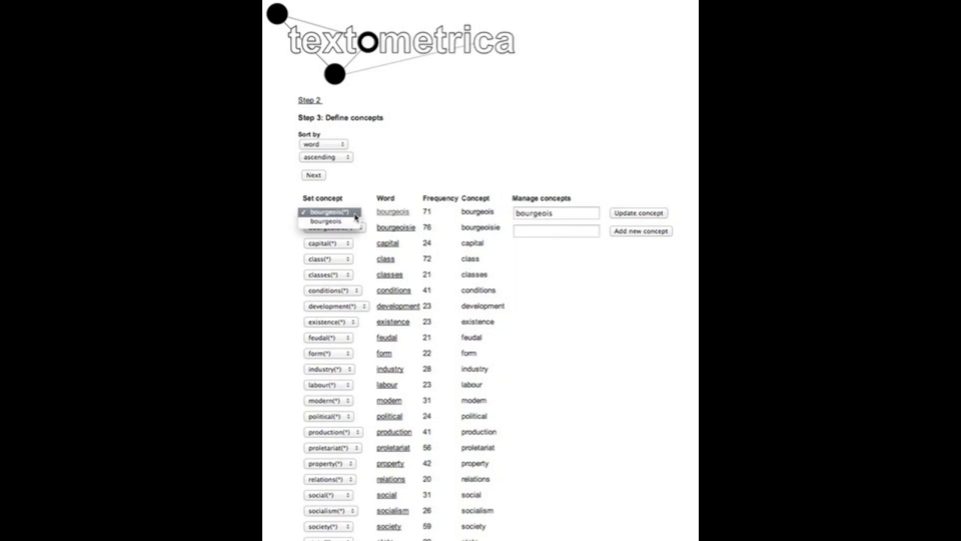
pyautogui.click(330, 211)
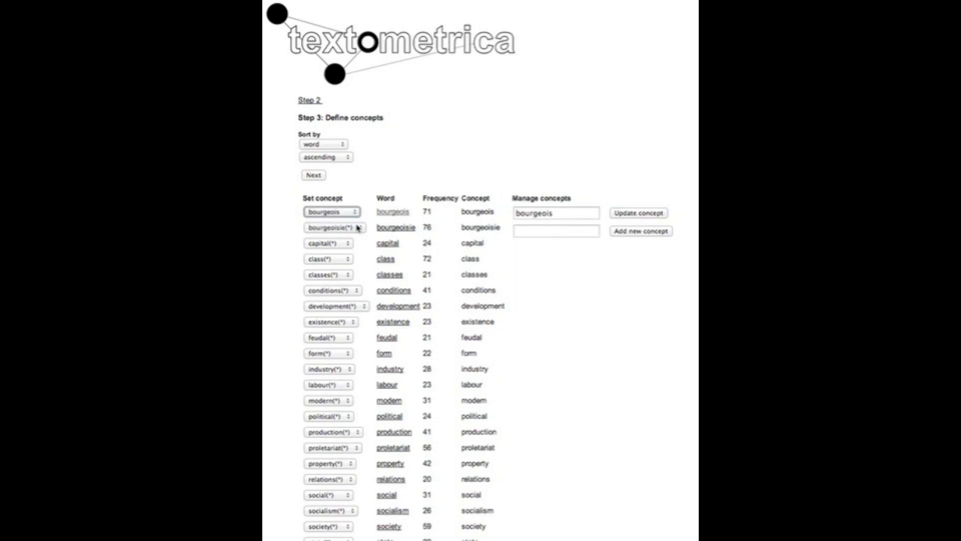
pyautogui.click(331, 228)
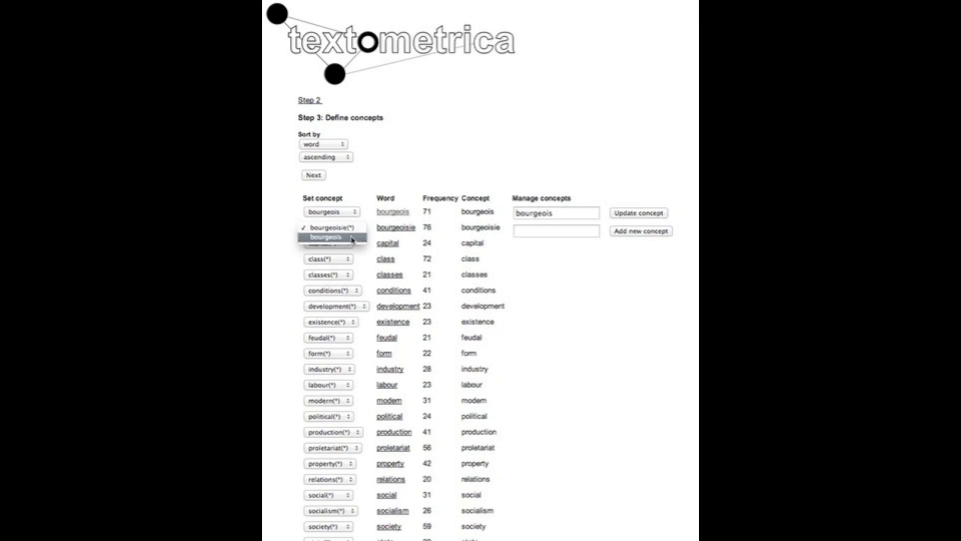
pyautogui.click(328, 237)
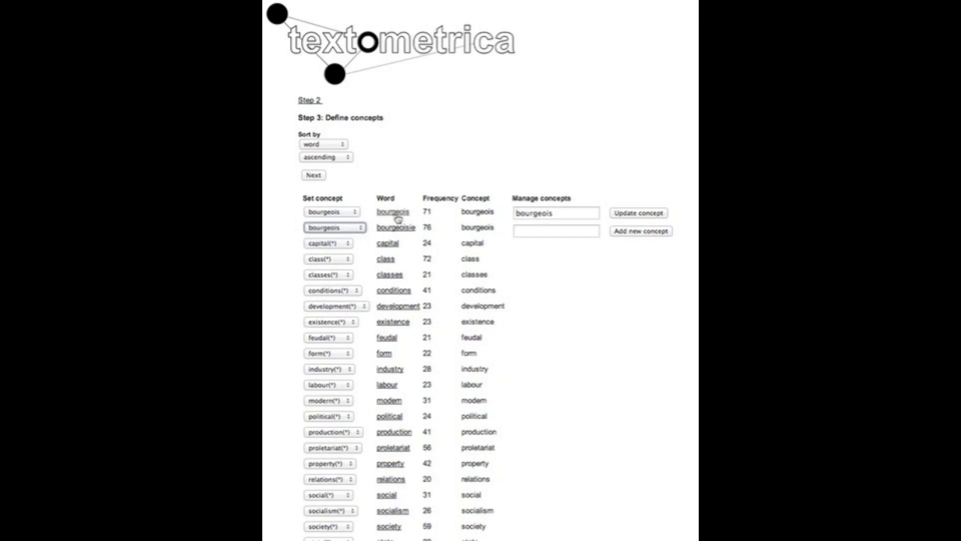
pyautogui.moveTo(475, 221)
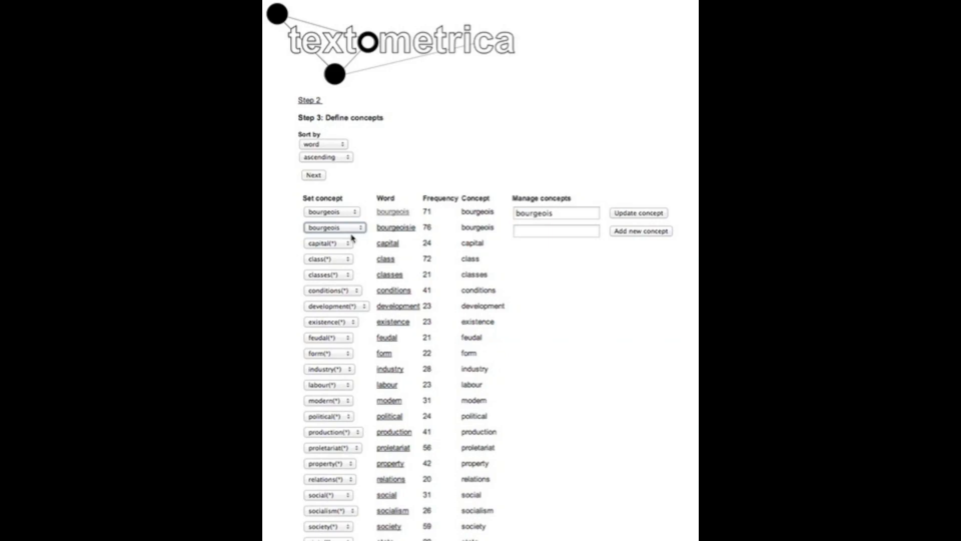
# Step: Check capital's concept dropdown, leaving capital mapped to its own concept
pyautogui.click(331, 243)
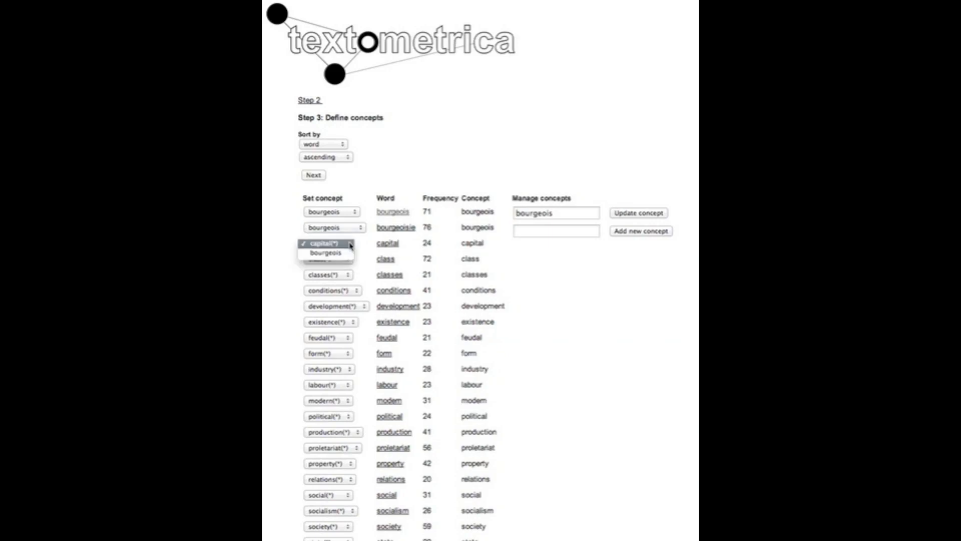
pyautogui.moveTo(363, 246)
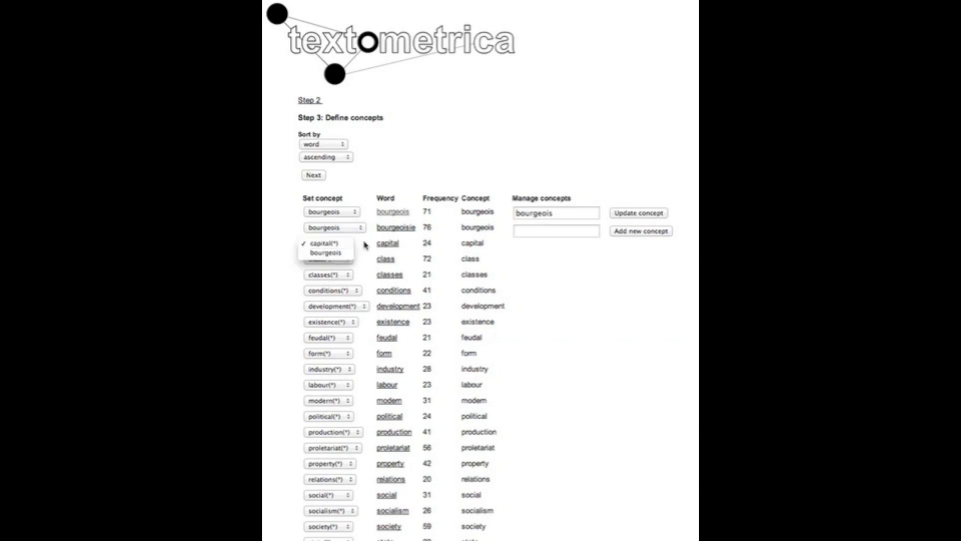
pyautogui.click(327, 243)
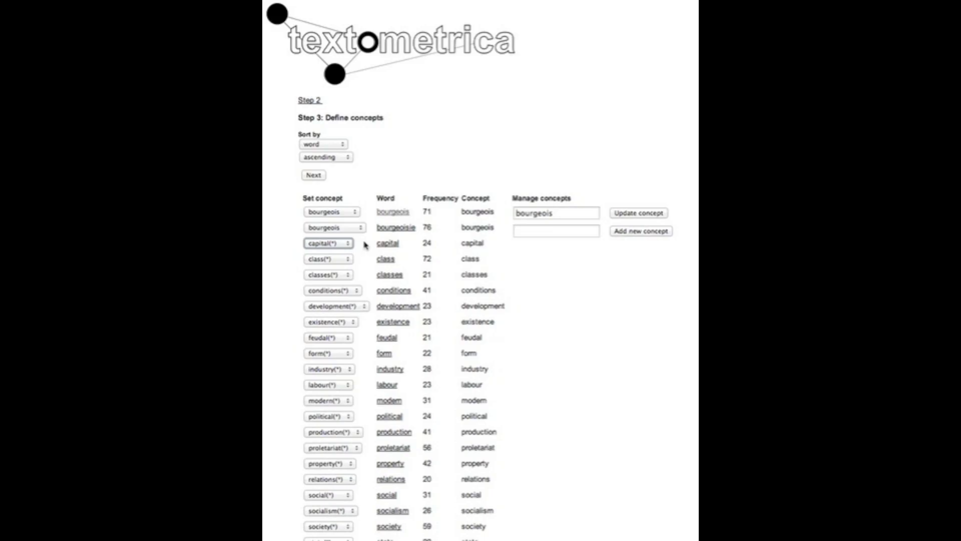
pyautogui.moveTo(346, 244)
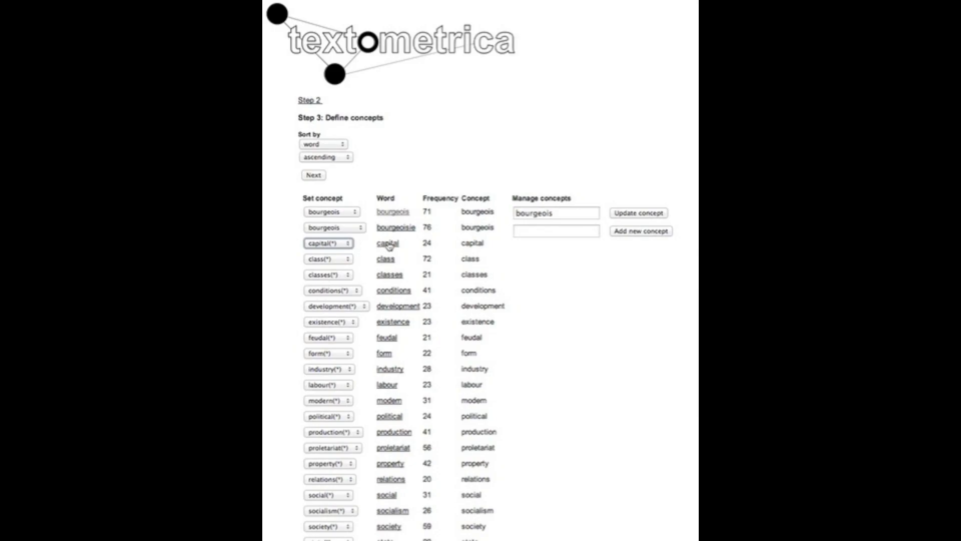
pyautogui.moveTo(440, 253)
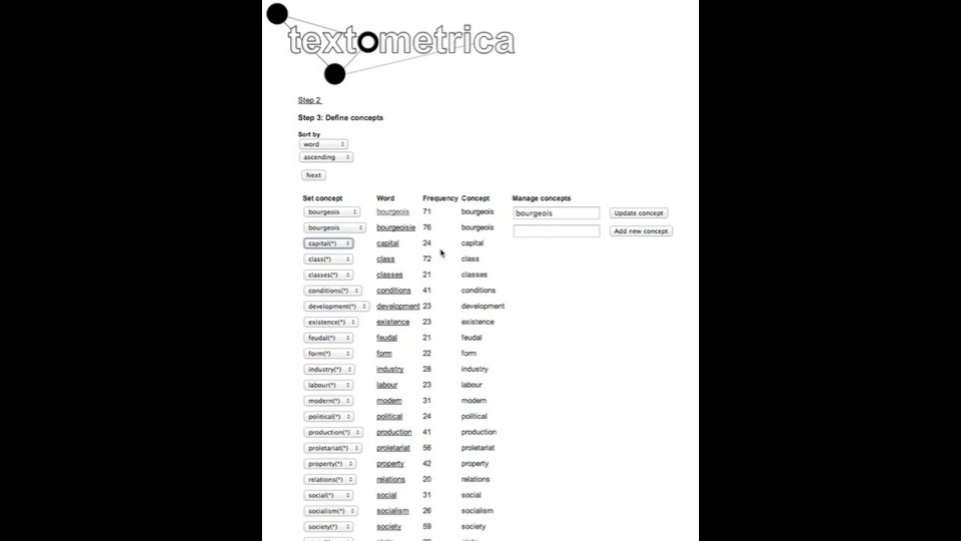
pyautogui.doubleClick(472, 243)
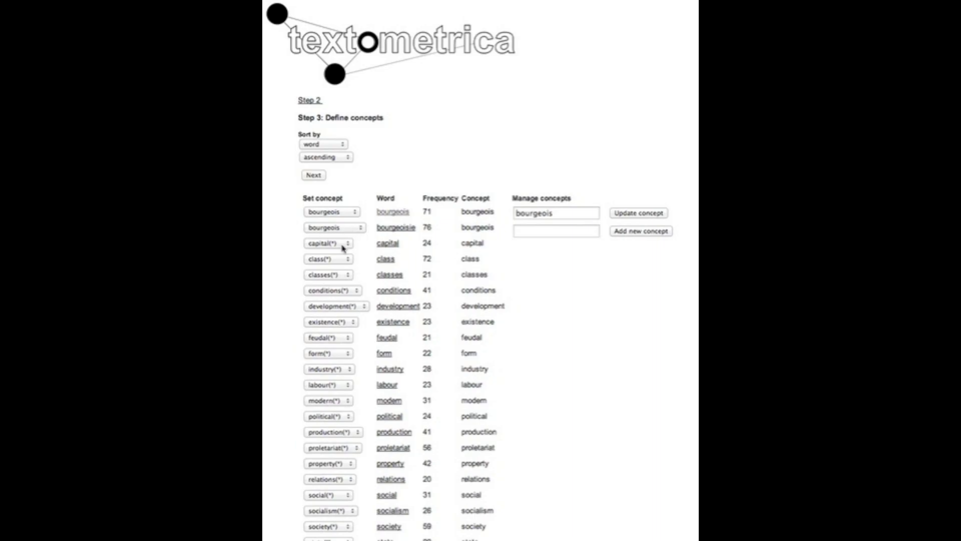
pyautogui.moveTo(397, 257)
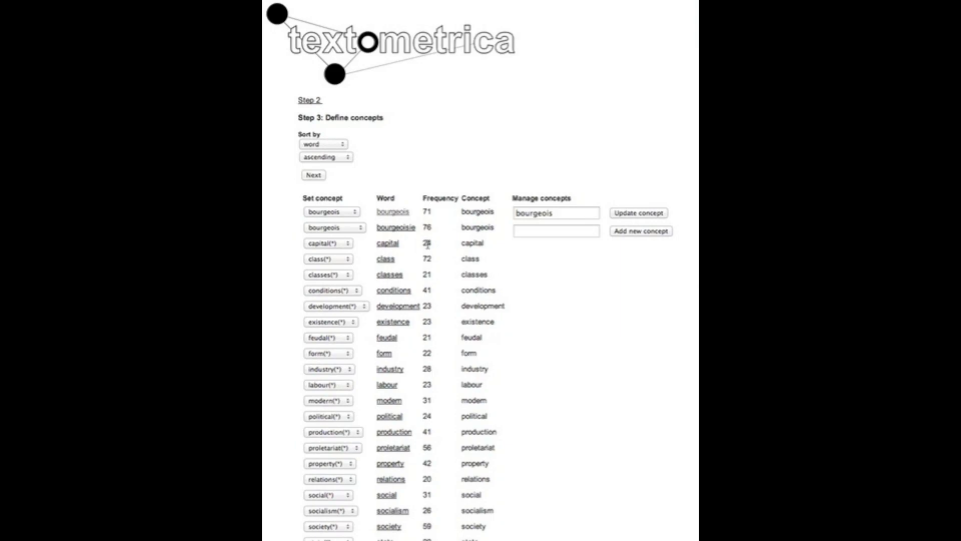
pyautogui.scroll(-3)
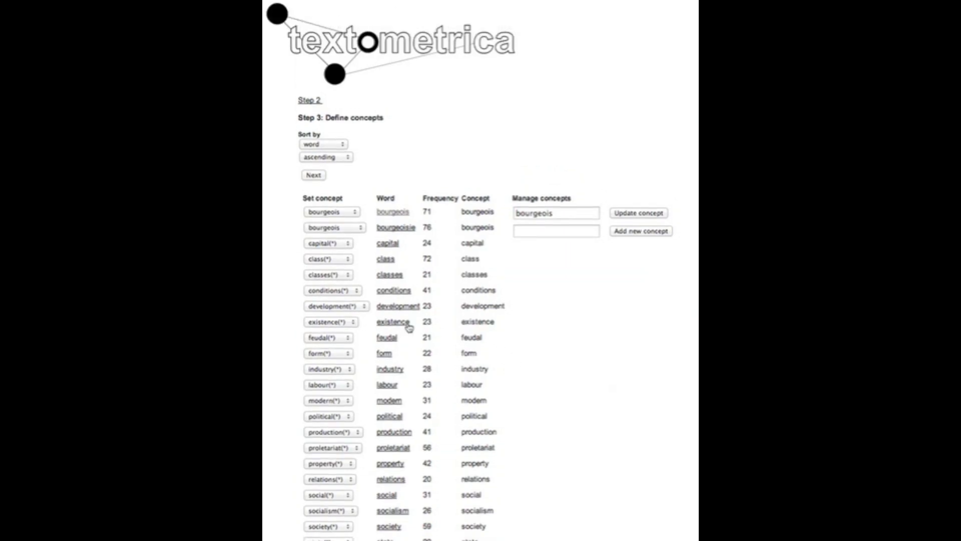
pyautogui.moveTo(361, 320)
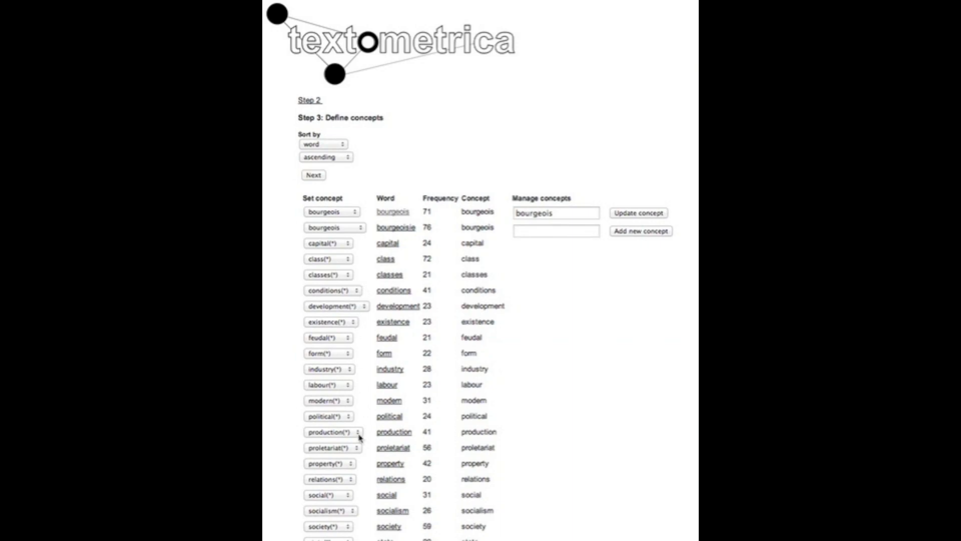
# Step: Add a new concept named 'conditions of production'
pyautogui.click(555, 230)
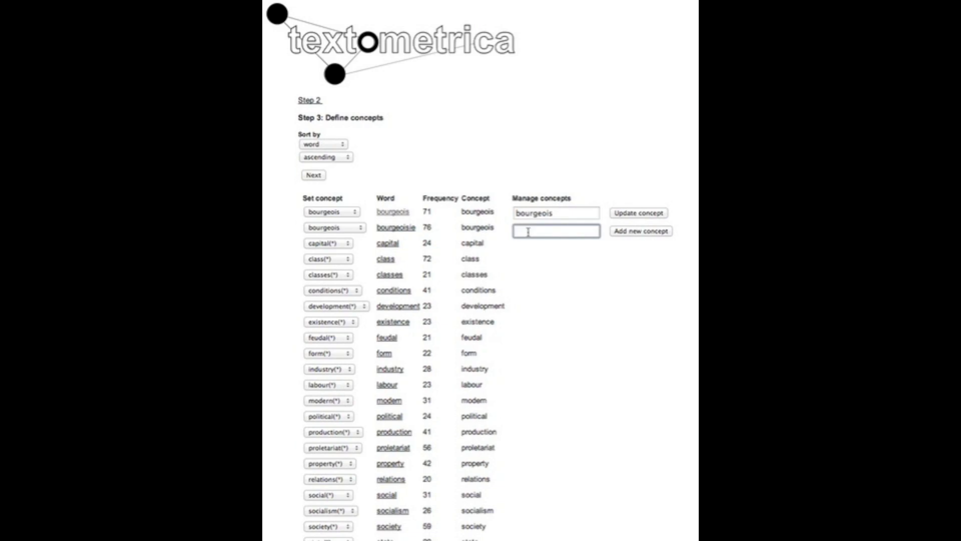
pyautogui.write('condition')
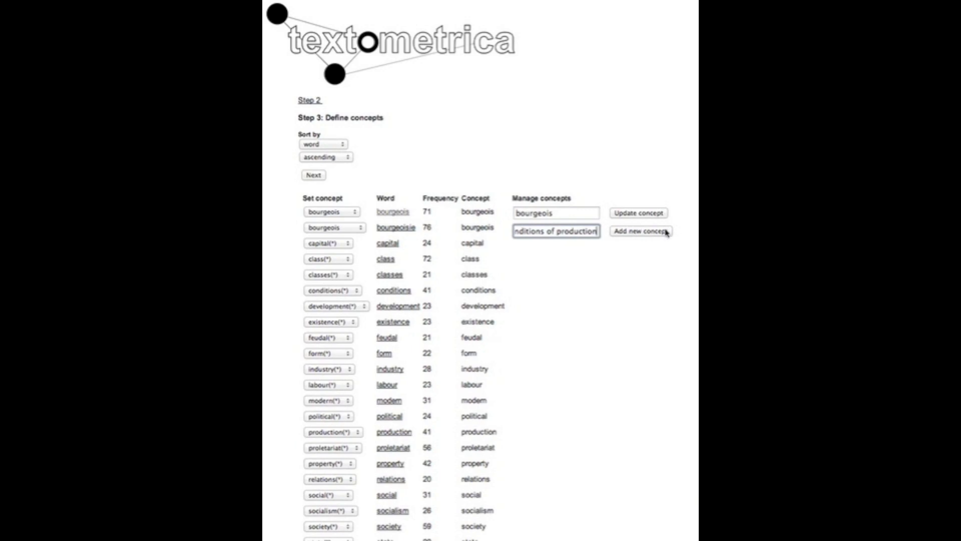
pyautogui.click(640, 231)
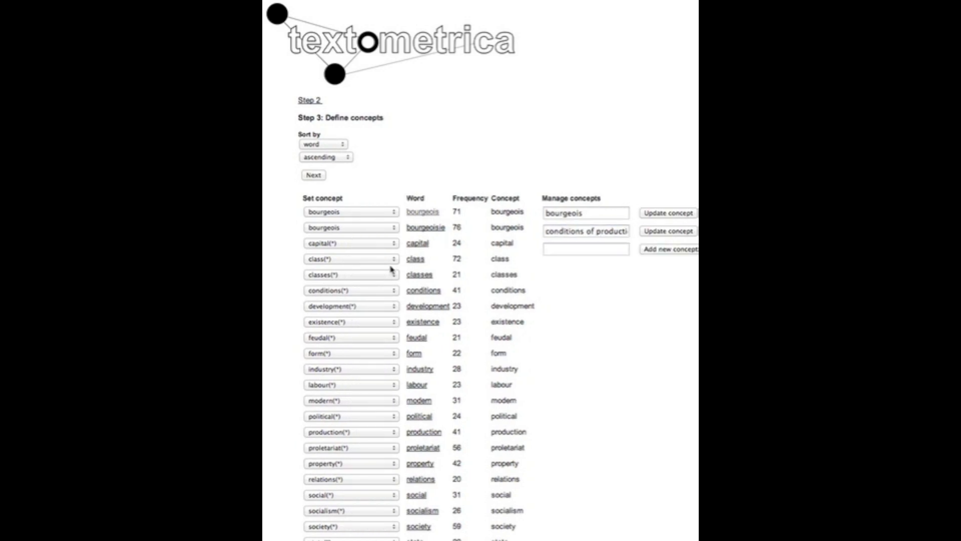
# Step: Assign conditions and production to it, then view textblocks containing existence
pyautogui.click(349, 290)
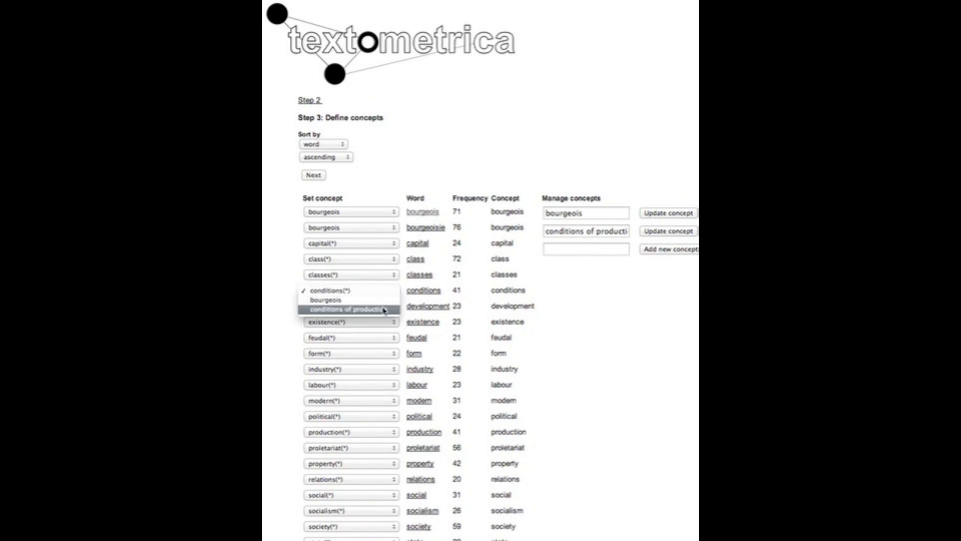
pyautogui.click(347, 309)
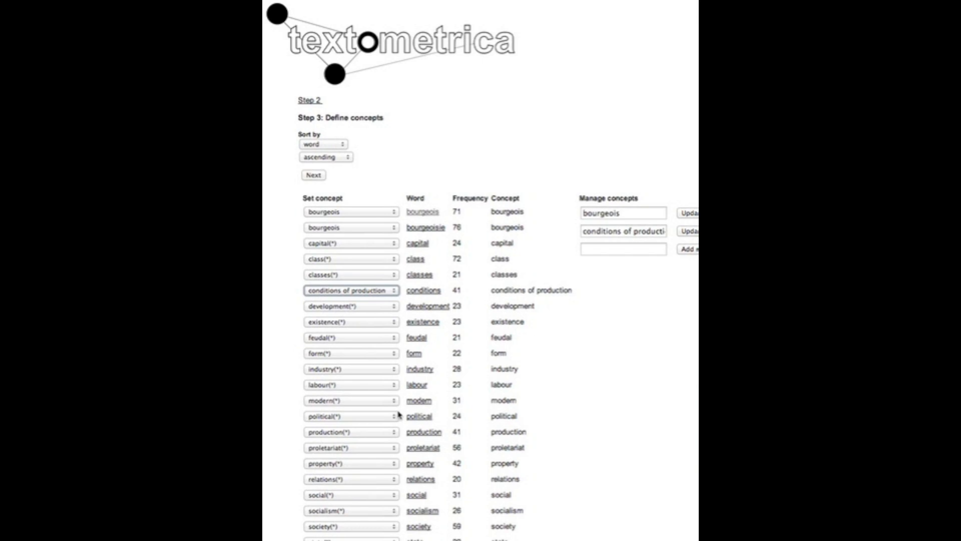
pyautogui.click(349, 432)
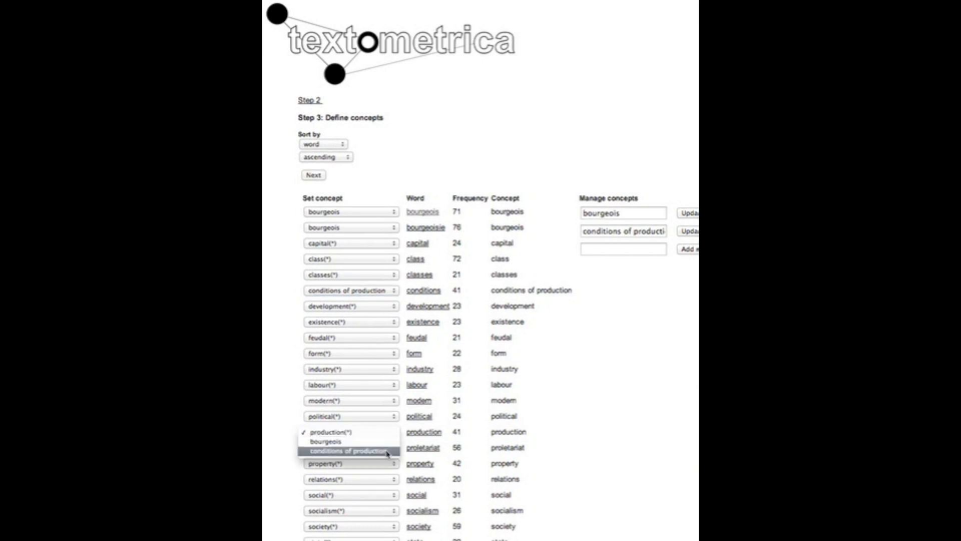
pyautogui.click(349, 451)
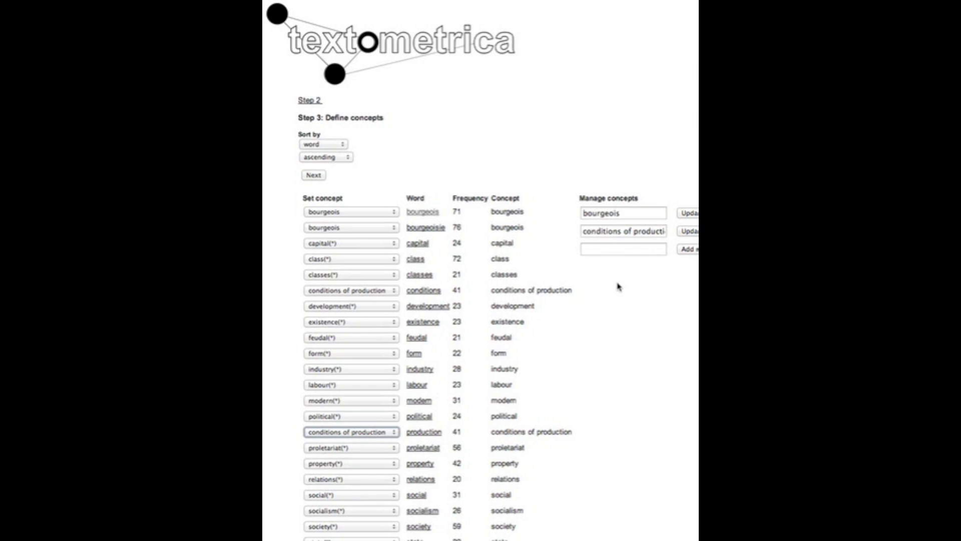
pyautogui.moveTo(612, 302)
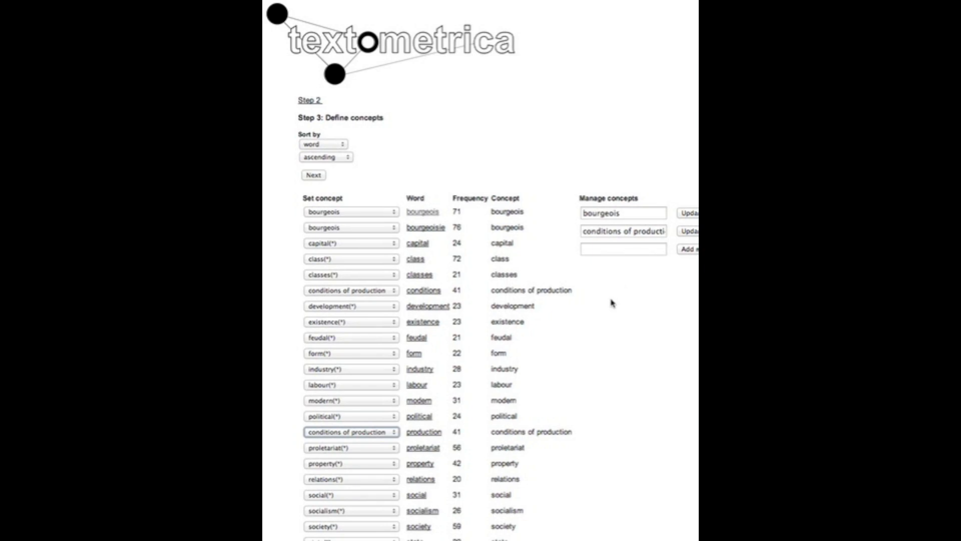
pyautogui.scroll(-3)
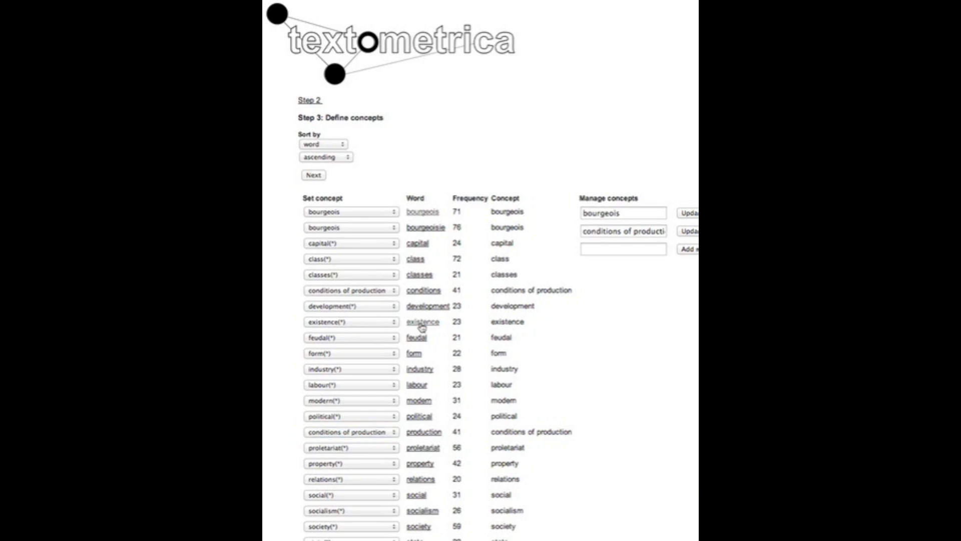
pyautogui.click(421, 322)
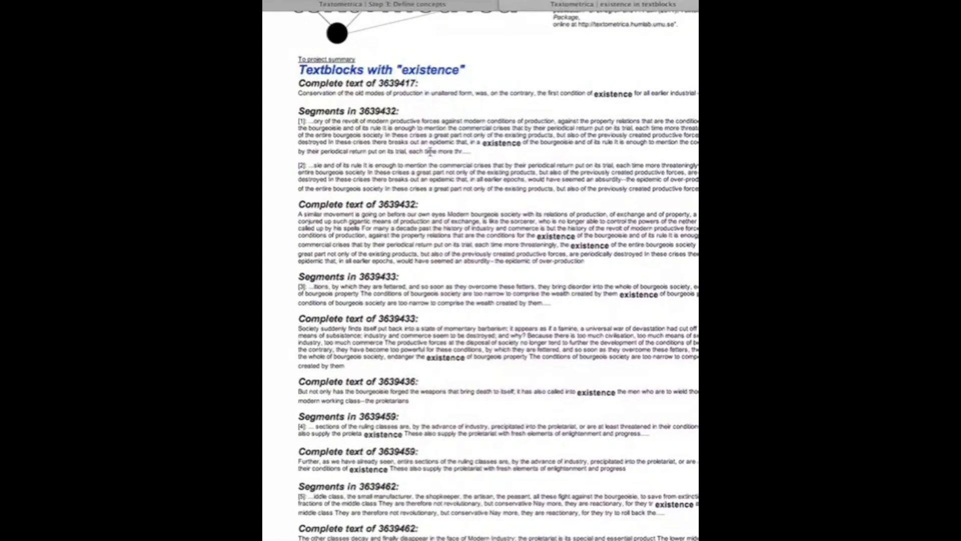
# Step: Open the textblock listing for class and return to the Step 3 page
pyautogui.scroll(-3)
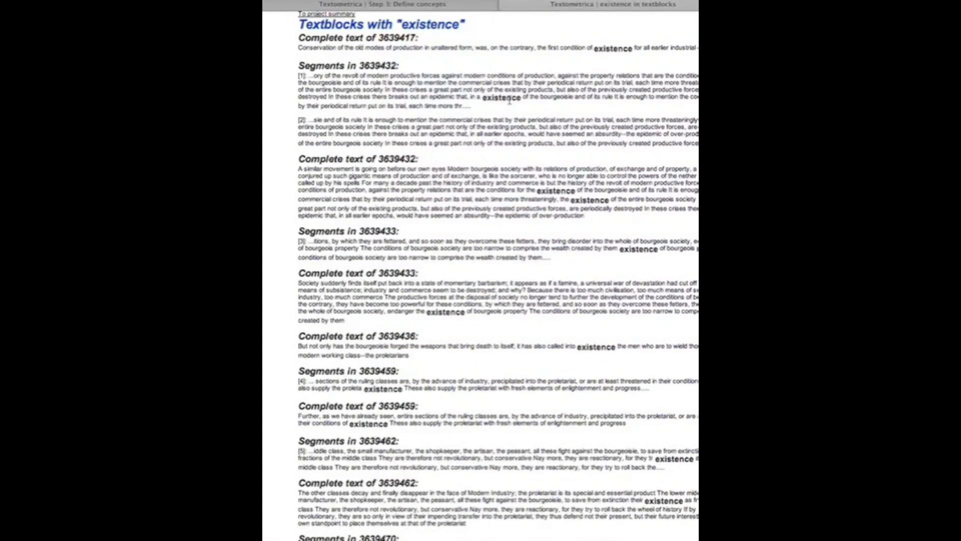
pyautogui.doubleClick(500, 98)
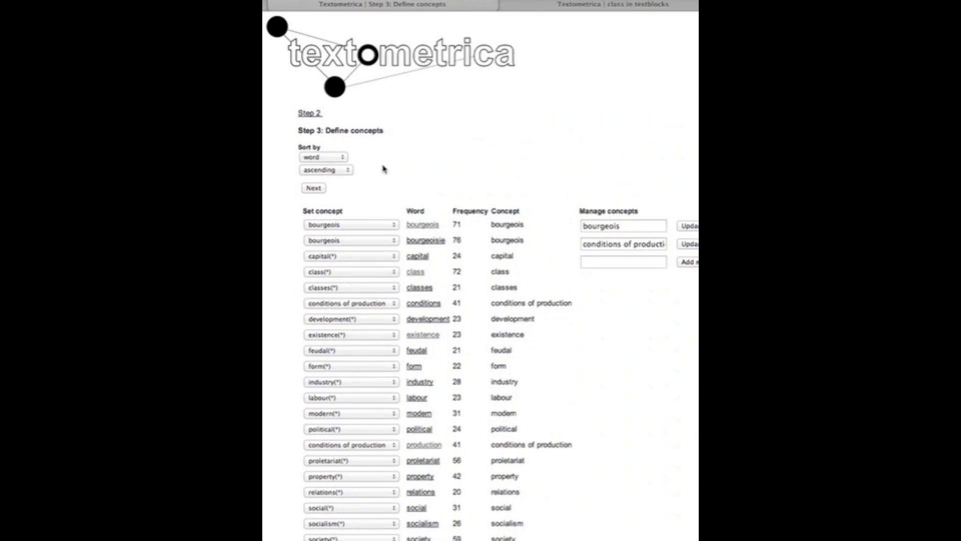
pyautogui.scroll(-3)
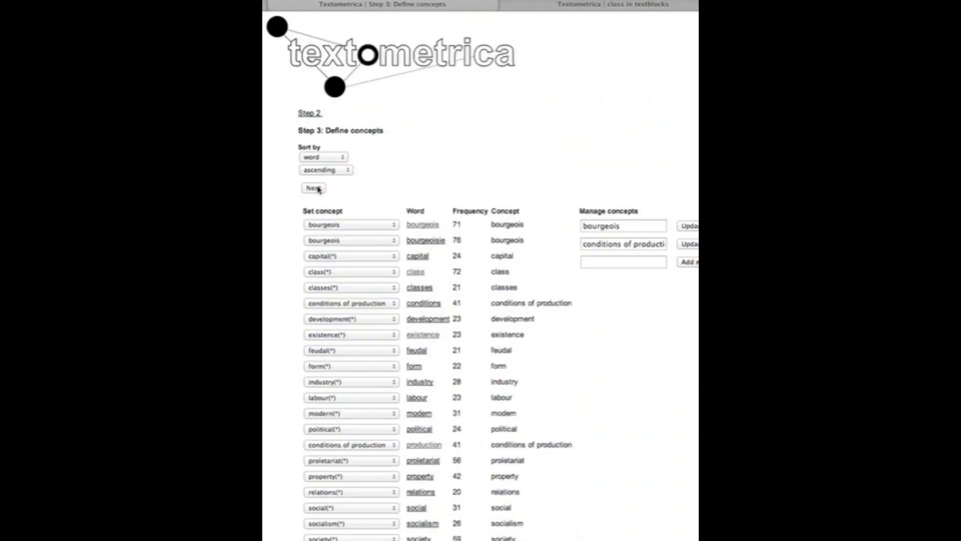
# Step: Review the 221 concept co-occurrences and select the 24 strongest links by co-occurrence
pyautogui.click(313, 188)
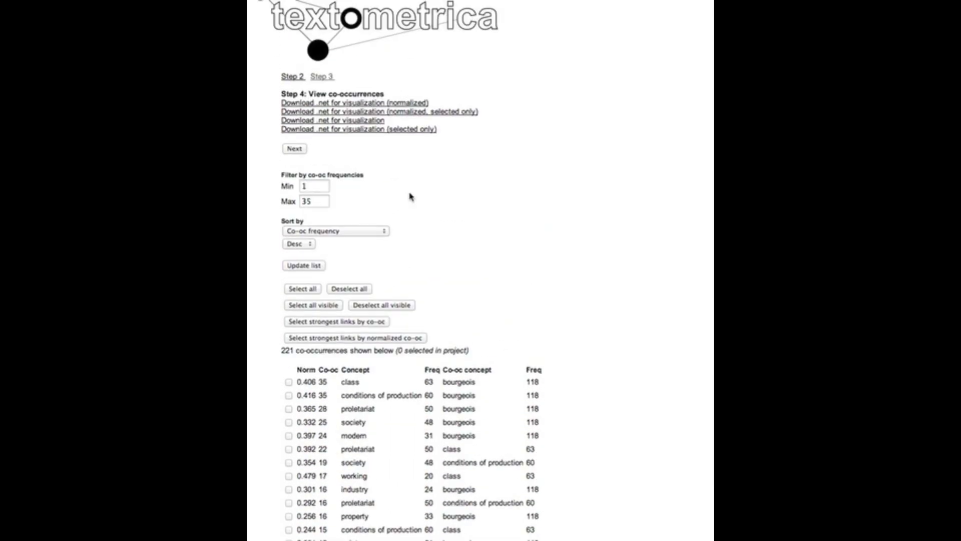
pyautogui.scroll(-3)
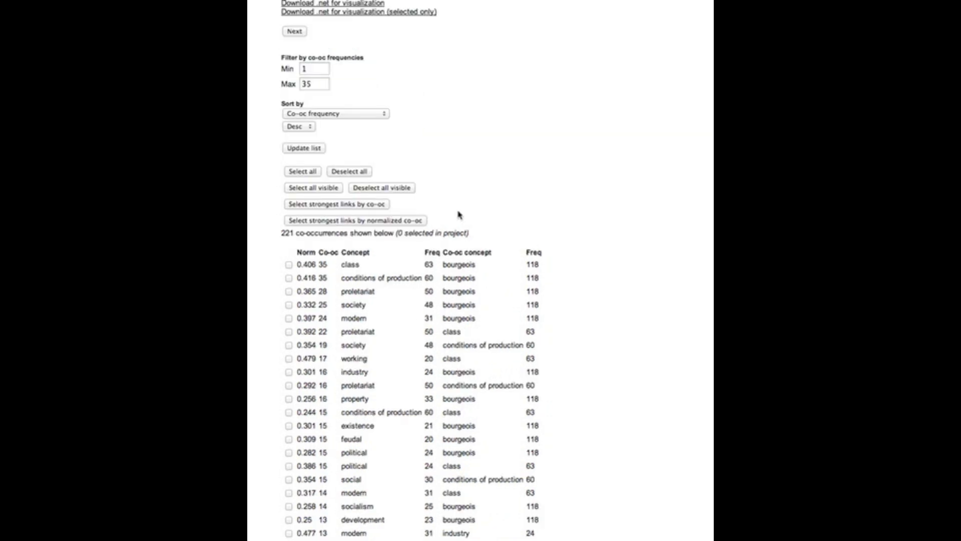
pyautogui.scroll(-3)
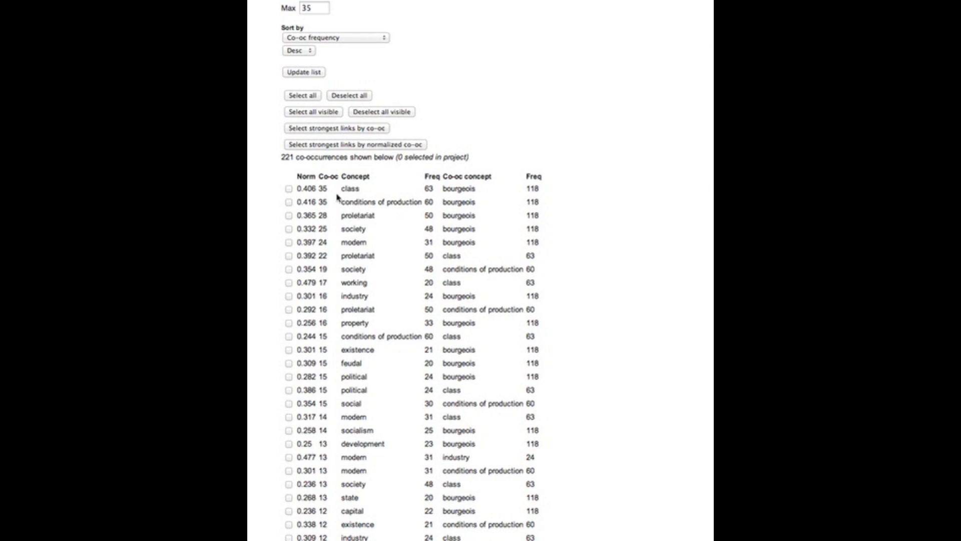
pyautogui.moveTo(334, 197)
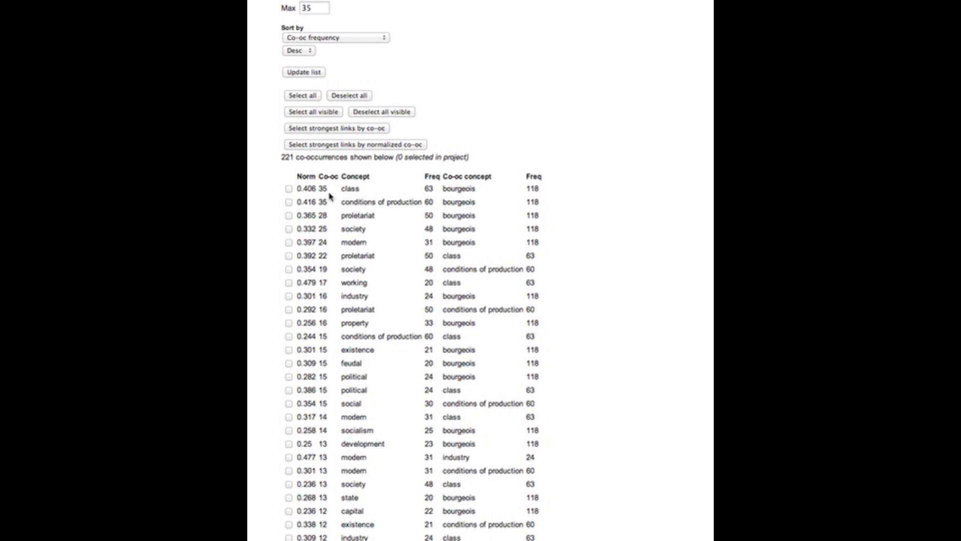
pyautogui.scroll(-3)
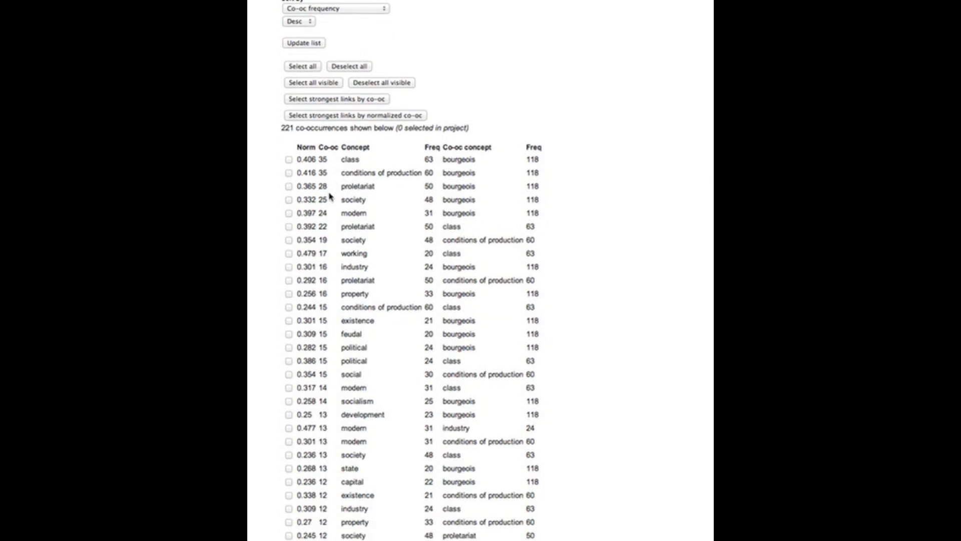
pyautogui.scroll(-3)
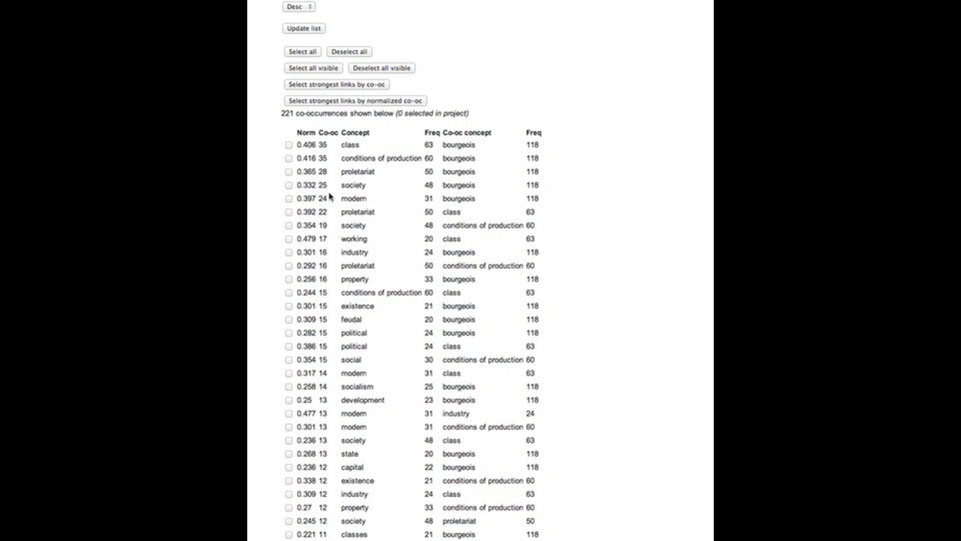
pyautogui.moveTo(305, 207)
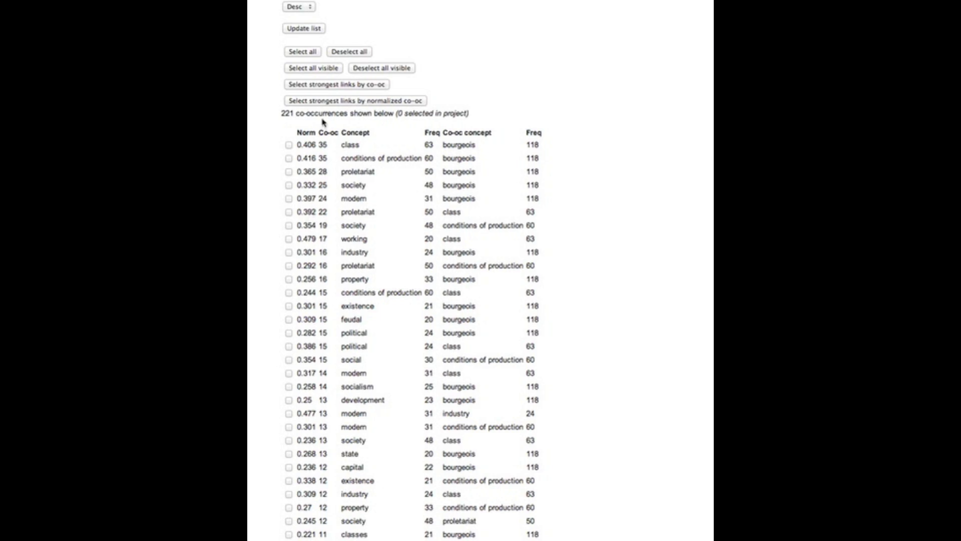
pyautogui.moveTo(325, 145)
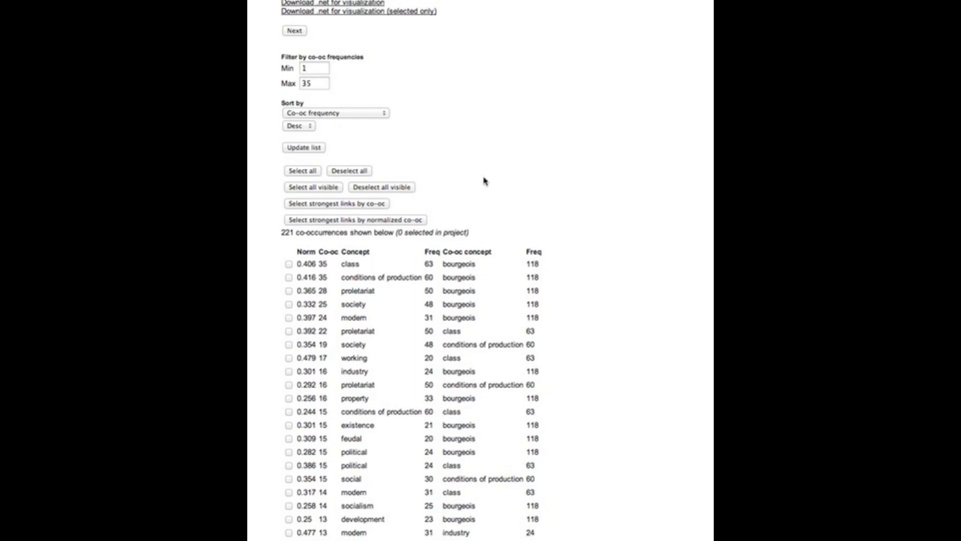
pyautogui.moveTo(323, 220)
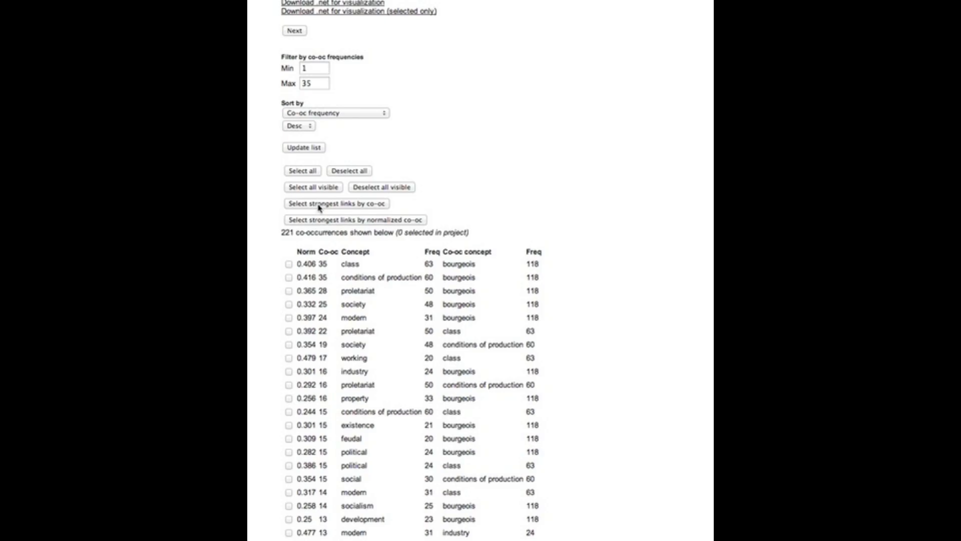
pyautogui.click(336, 203)
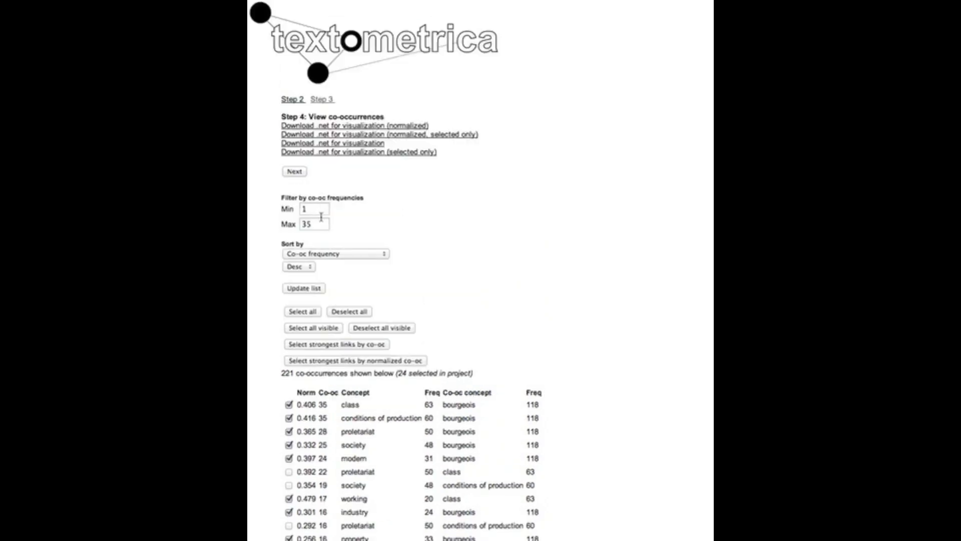
pyautogui.scroll(-3)
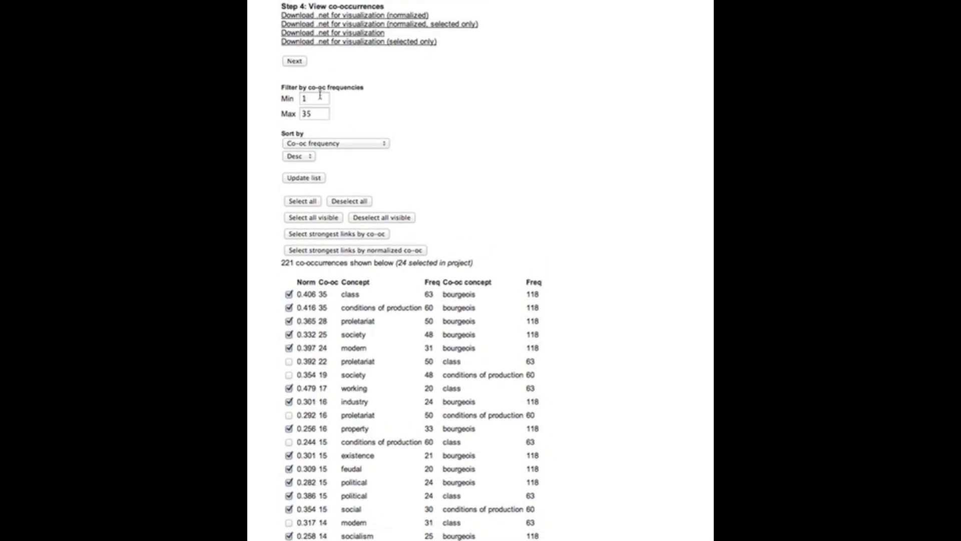
pyautogui.scroll(-3)
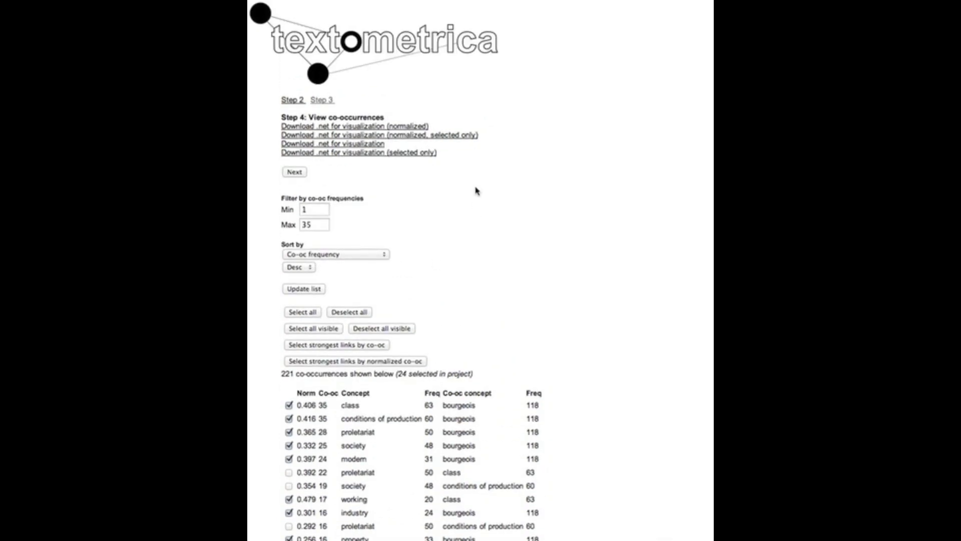
pyautogui.scroll(-3)
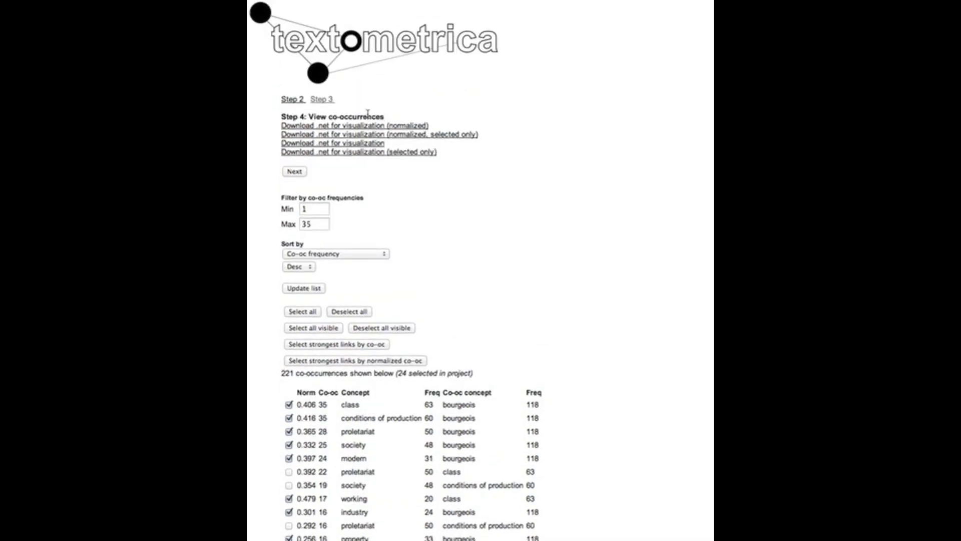
pyautogui.scroll(-3)
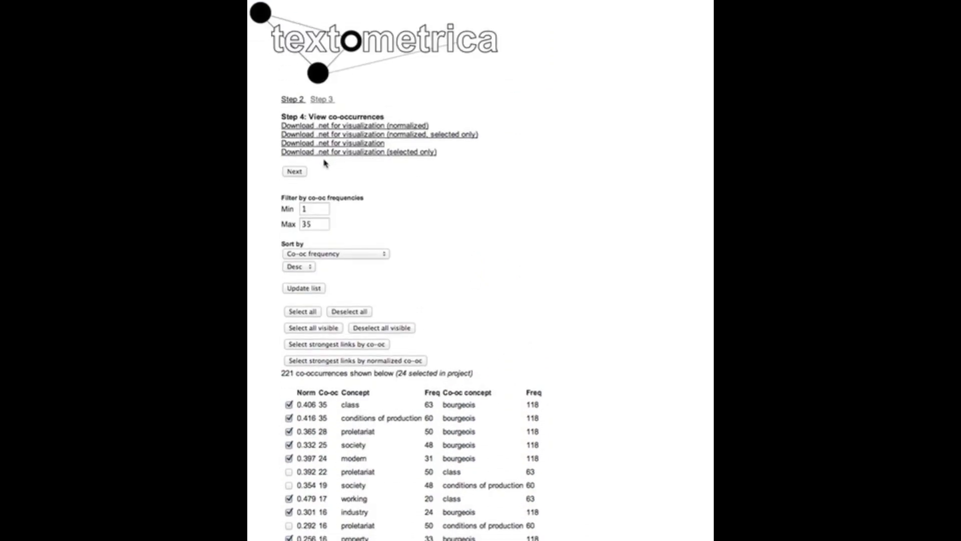
# Step: Show the Step 5 graph and colour its nodes darkolivegreen3
pyautogui.click(294, 171)
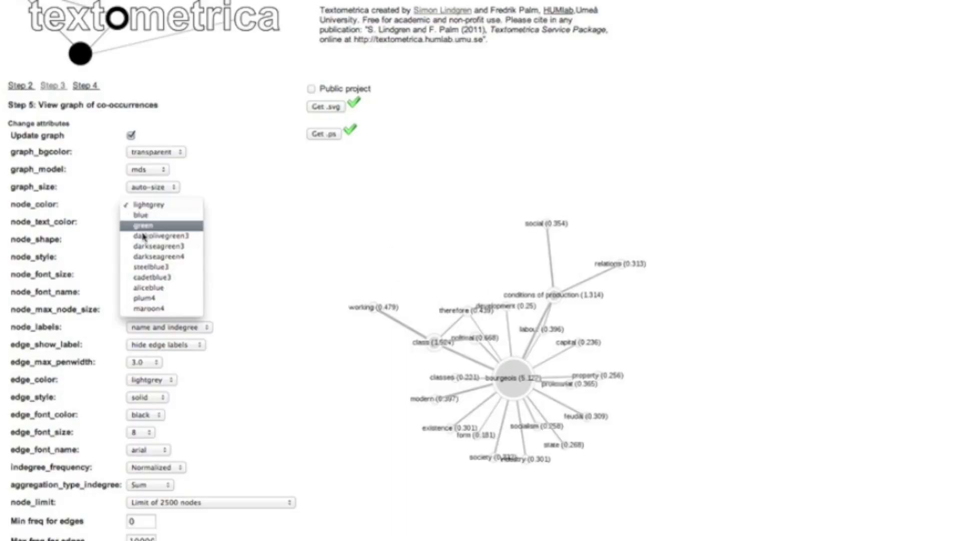
pyautogui.click(158, 234)
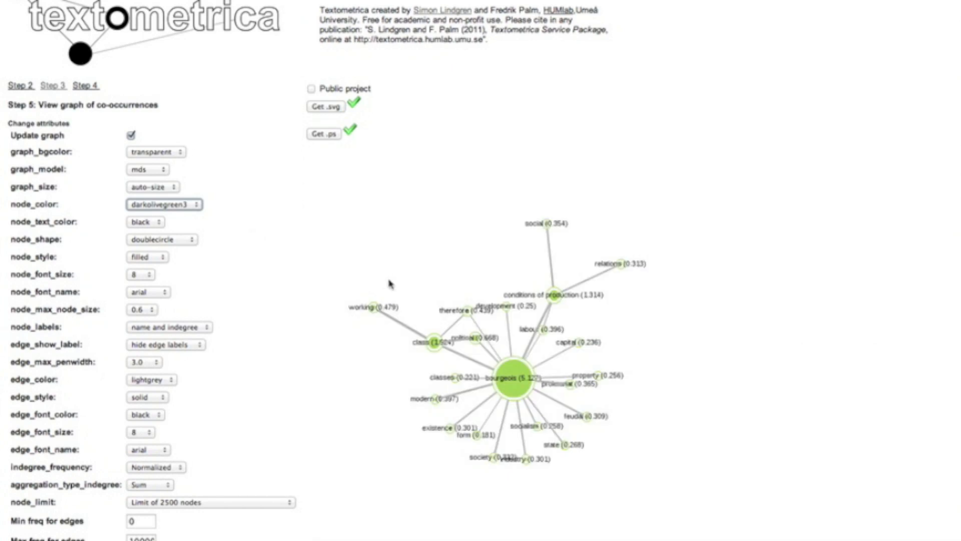
pyautogui.moveTo(226, 216)
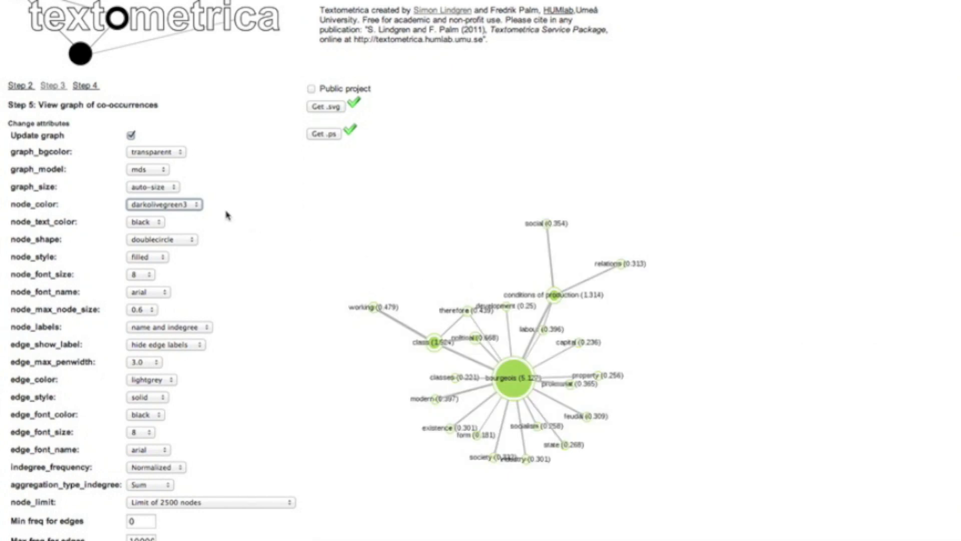
pyautogui.moveTo(175, 187)
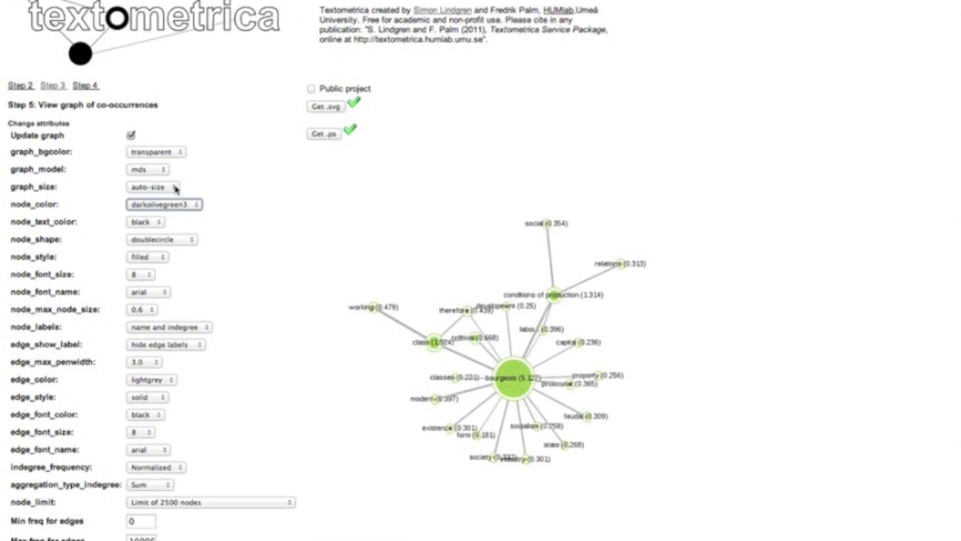
pyautogui.moveTo(301, 282)
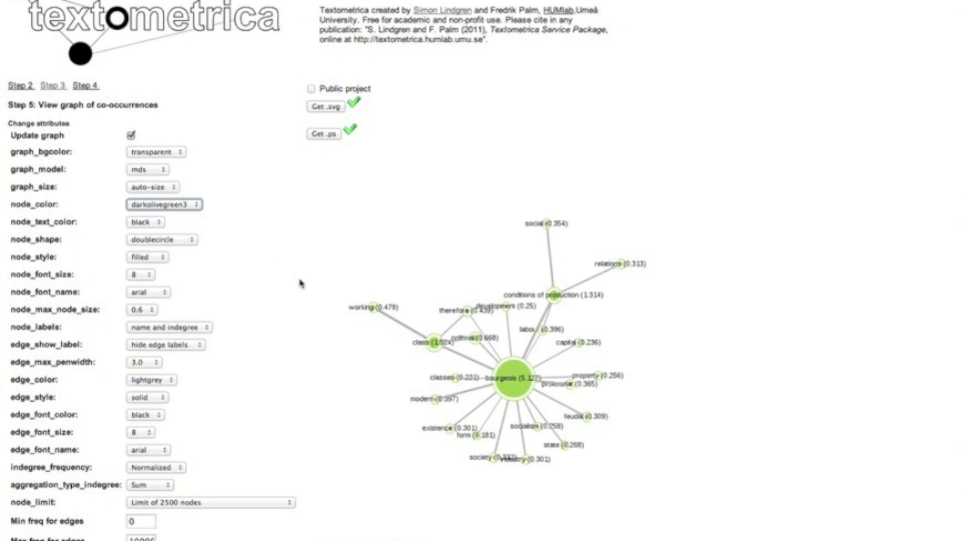
pyautogui.moveTo(580, 464)
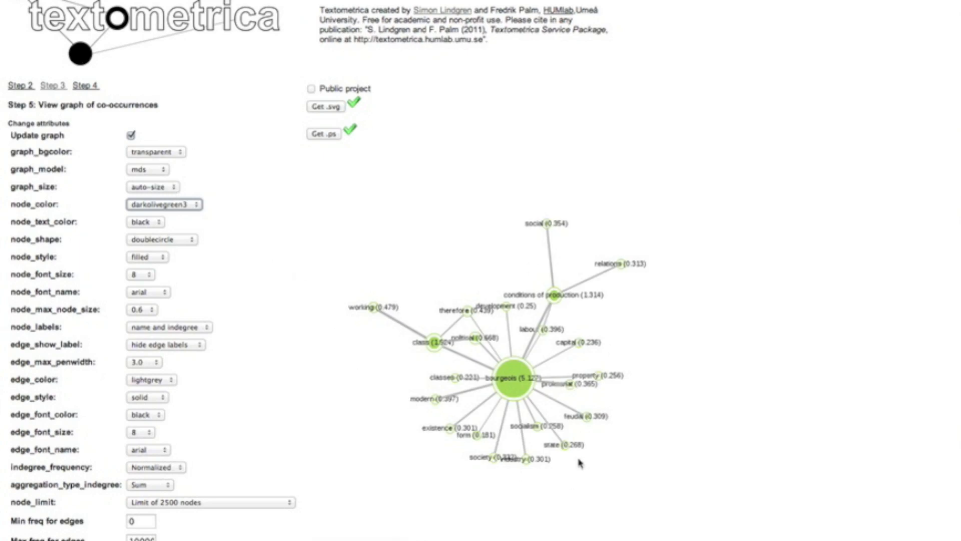
pyautogui.moveTo(643, 319)
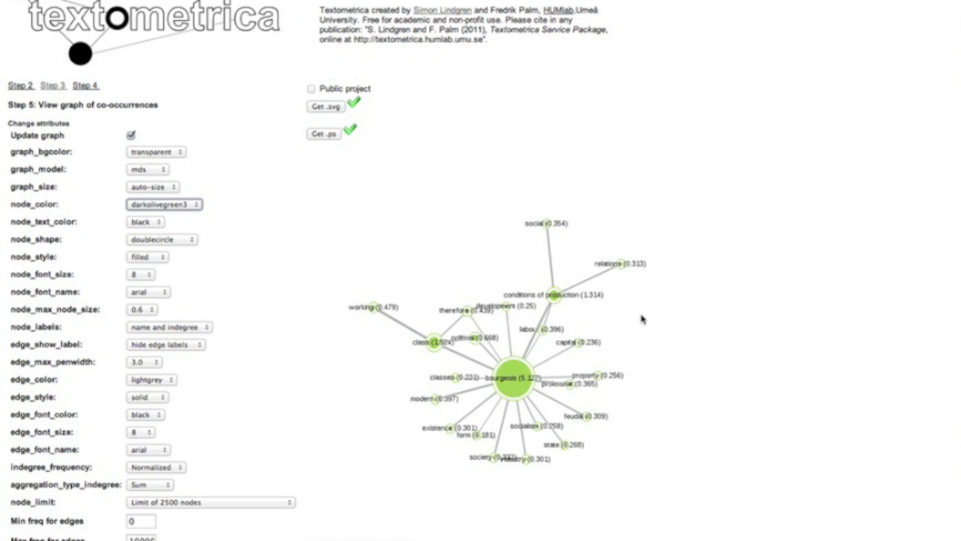
pyautogui.moveTo(525, 429)
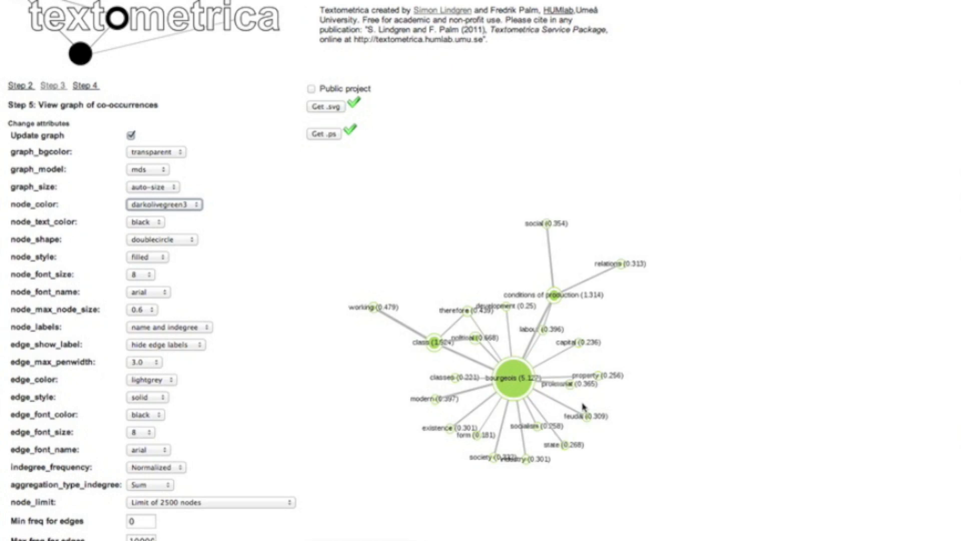
pyautogui.moveTo(403, 368)
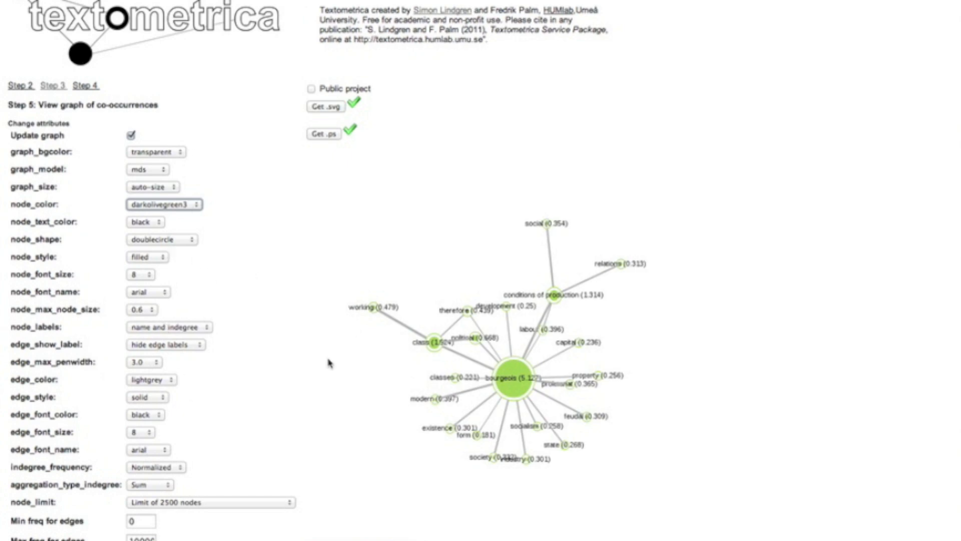
# Step: Scroll through the graph's dot-code editor, then return to Step 4's co-occurrence list
pyautogui.scroll(-3)
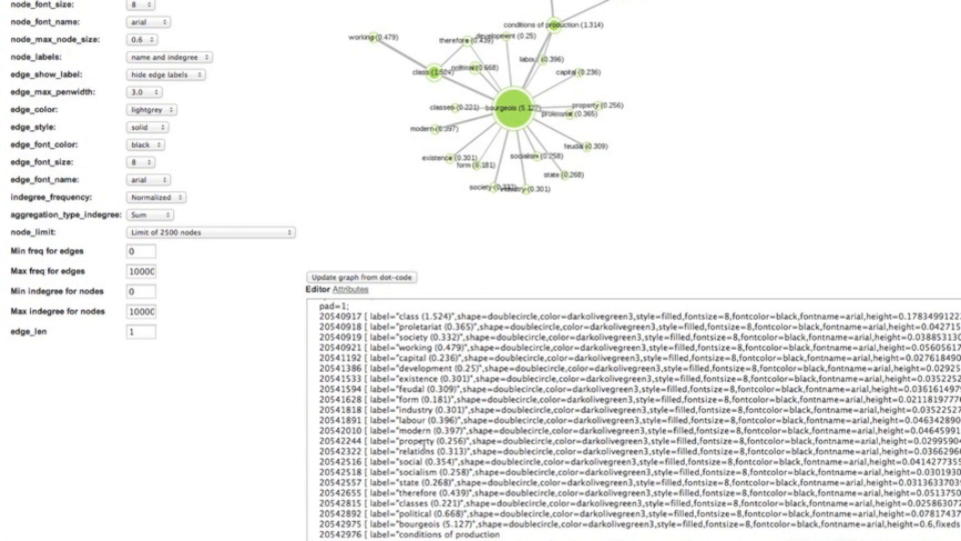
pyautogui.scroll(-3)
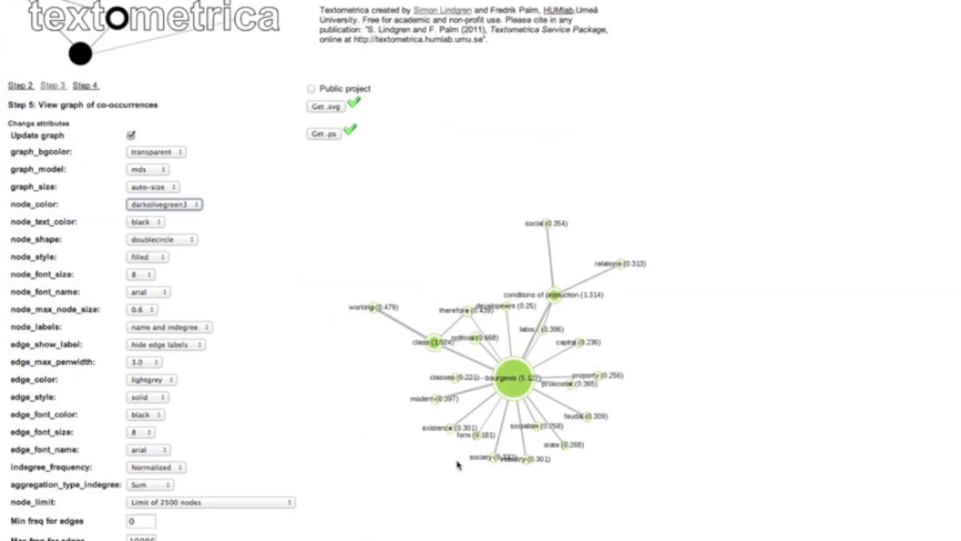
pyautogui.moveTo(350, 213)
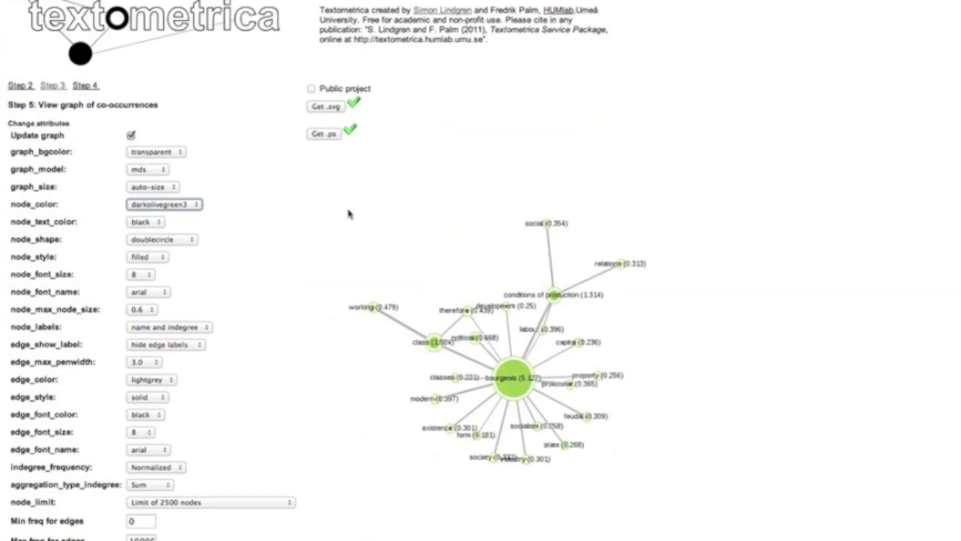
pyautogui.moveTo(333, 119)
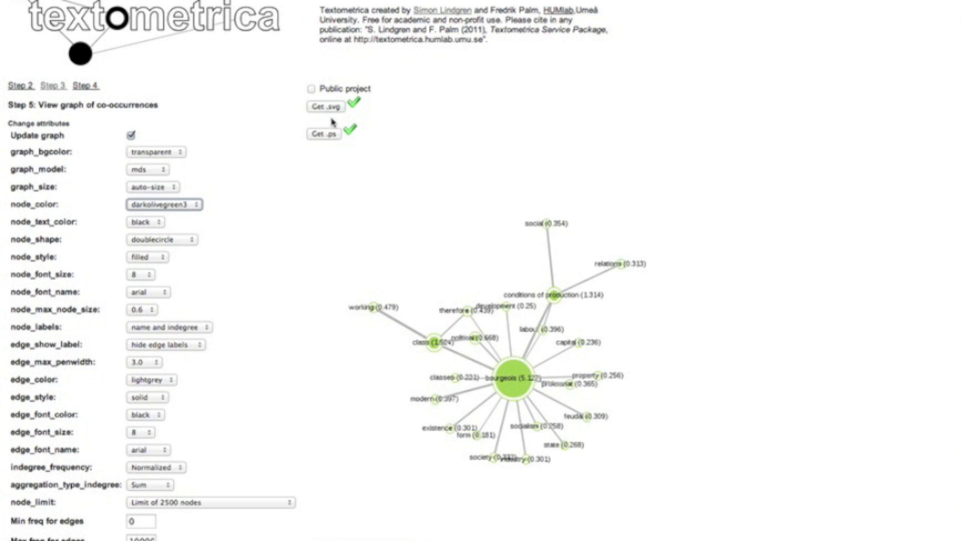
pyautogui.moveTo(331, 180)
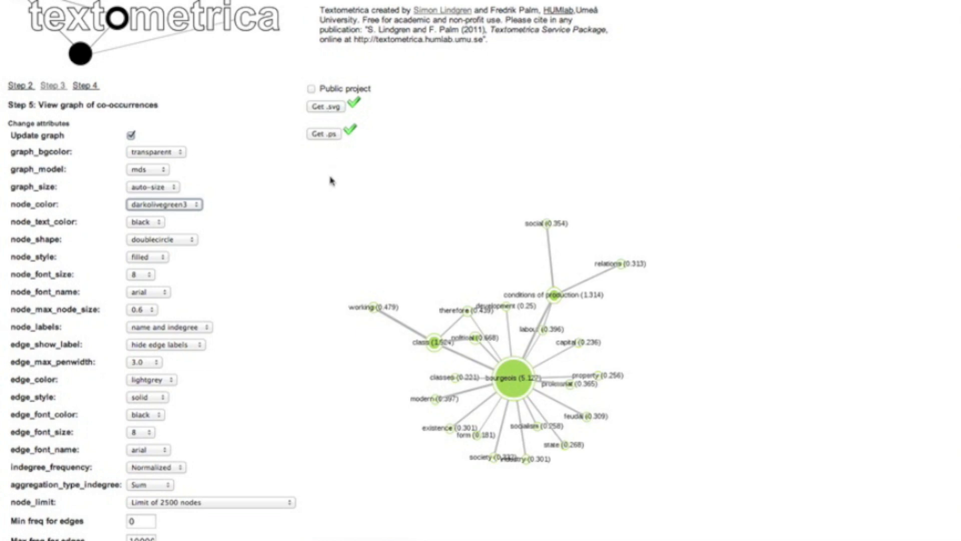
pyautogui.moveTo(104, 90)
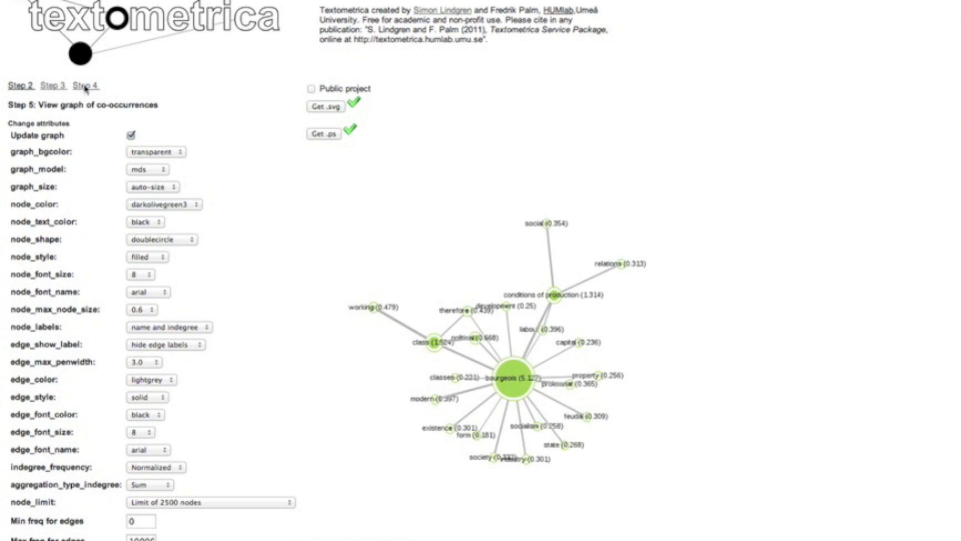
pyautogui.click(85, 85)
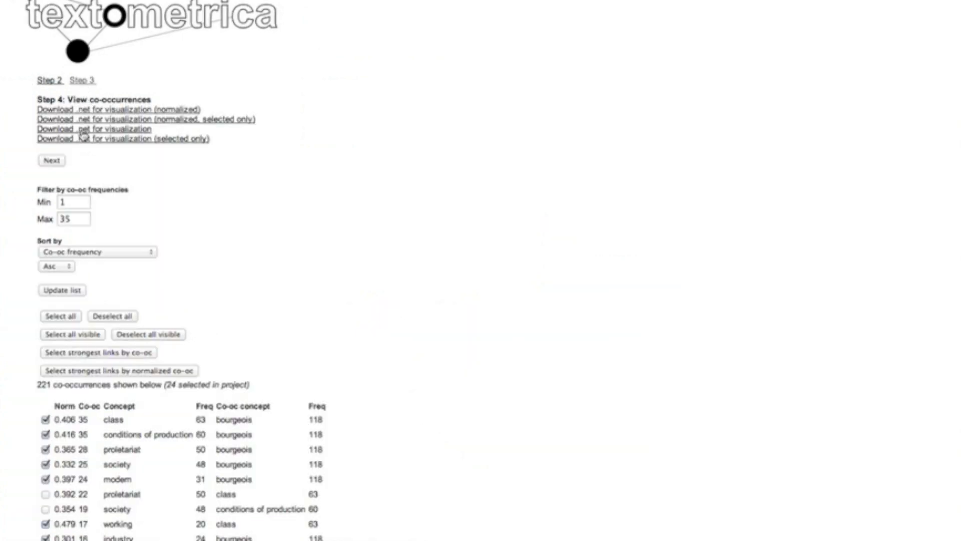